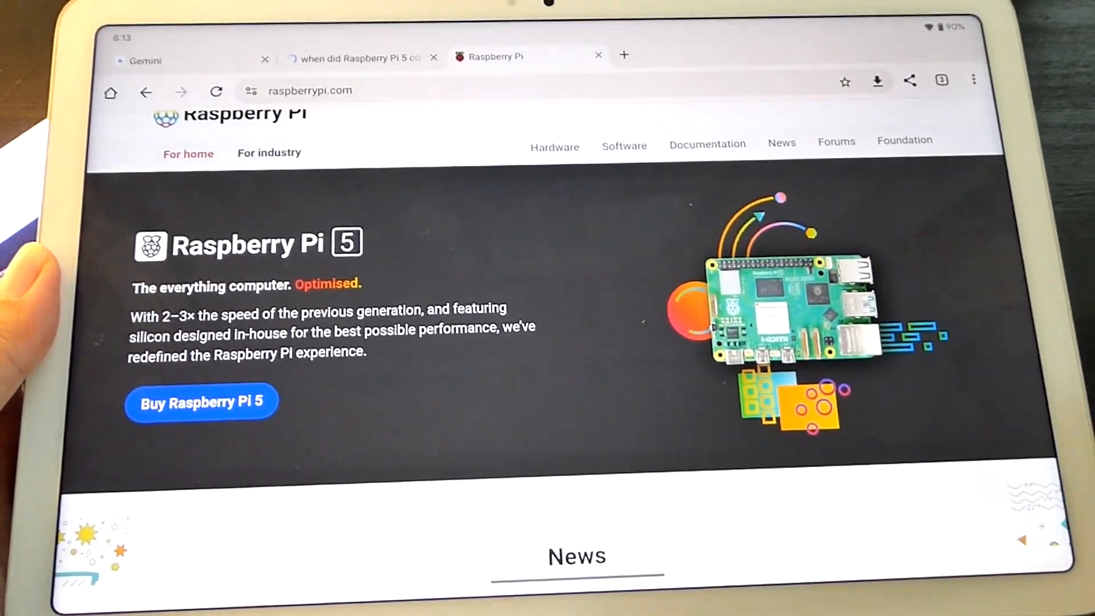
Step: Scroll through the raspberrypi.com/software page, then open Imager's operating system list for Raspberry Pi 5
scroll("down", 3)
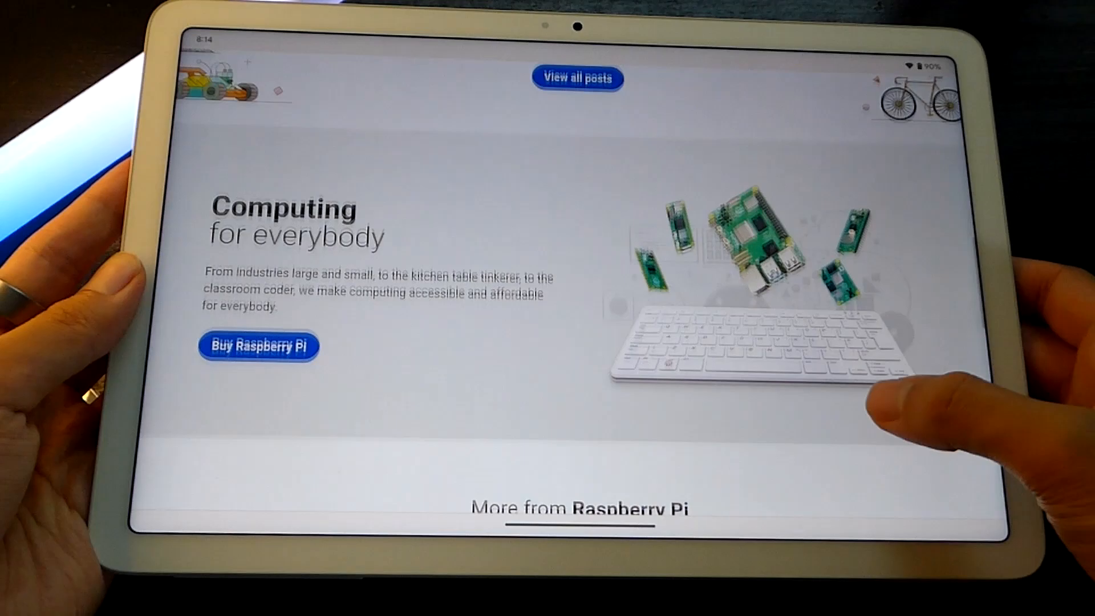
scroll("down", 3)
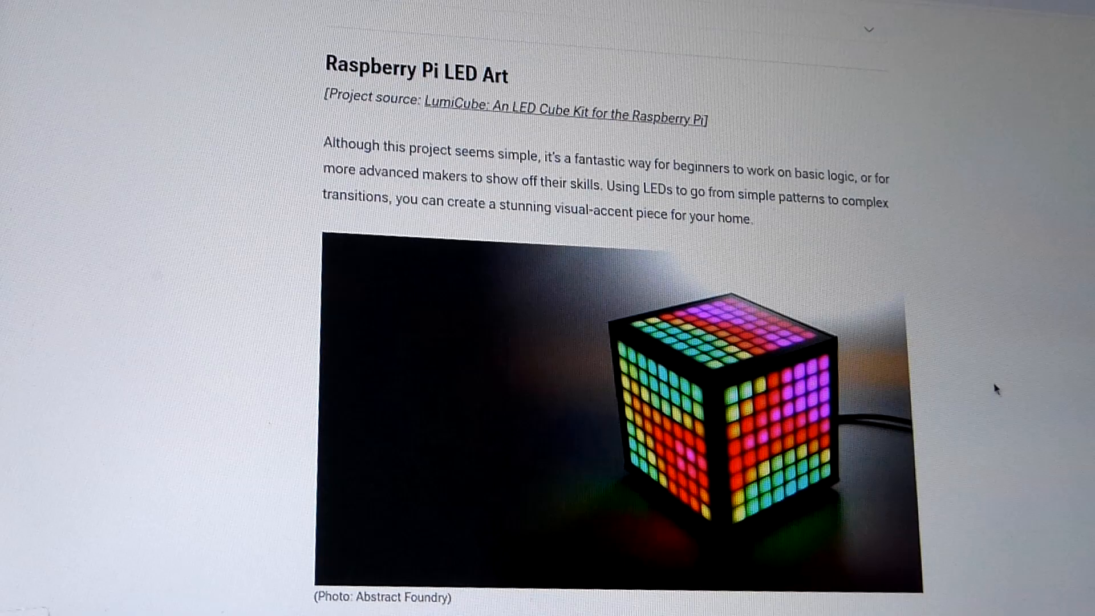
scroll("down", 3)
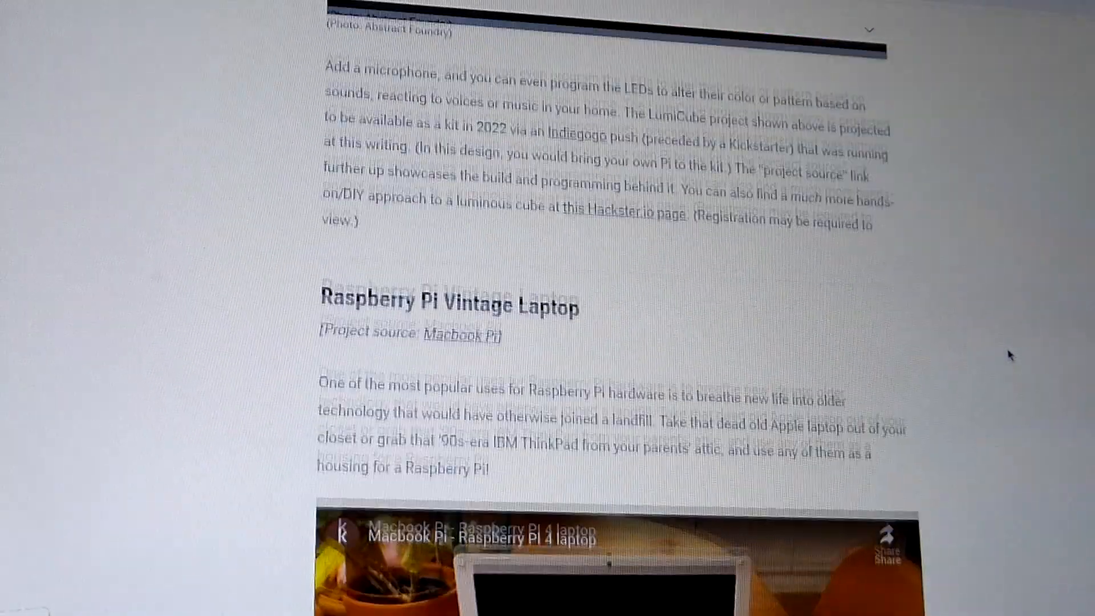
scroll("down", 3)
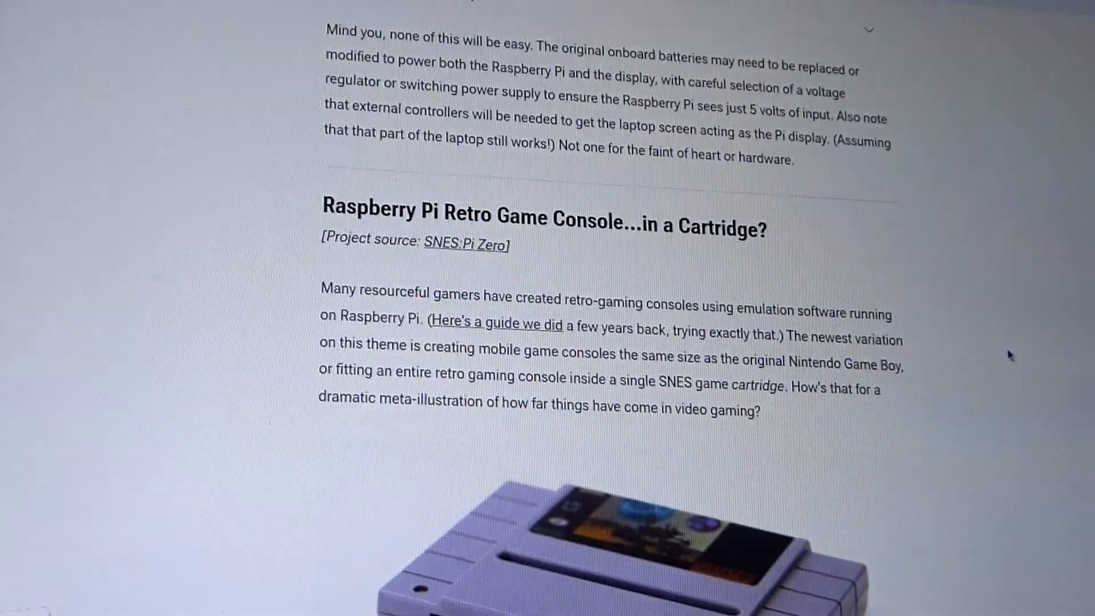
scroll("down", 3)
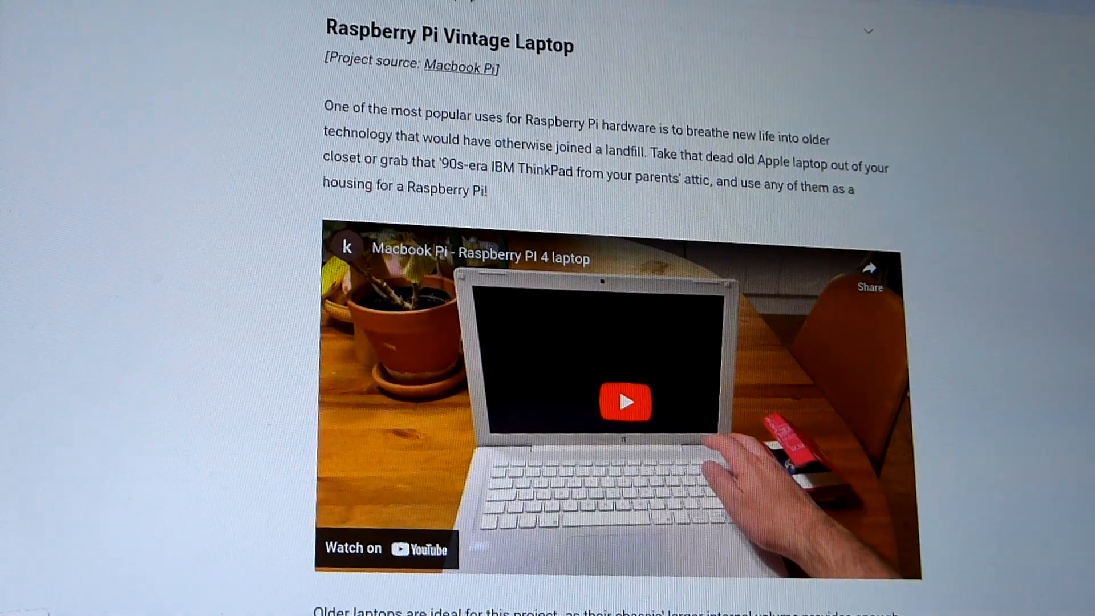
scroll("down", 3)
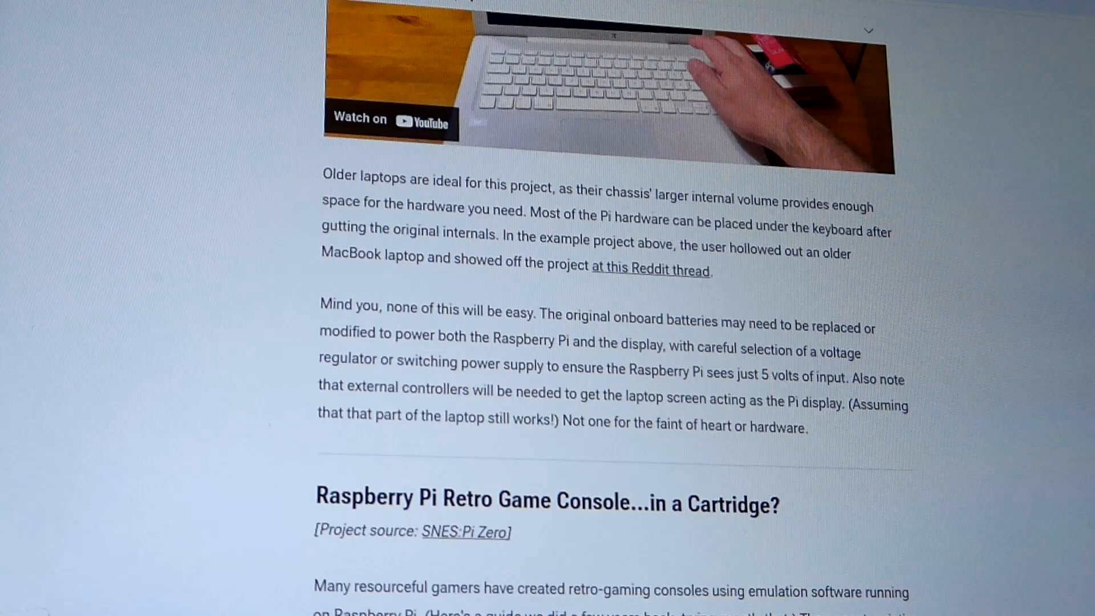
scroll("down", 3)
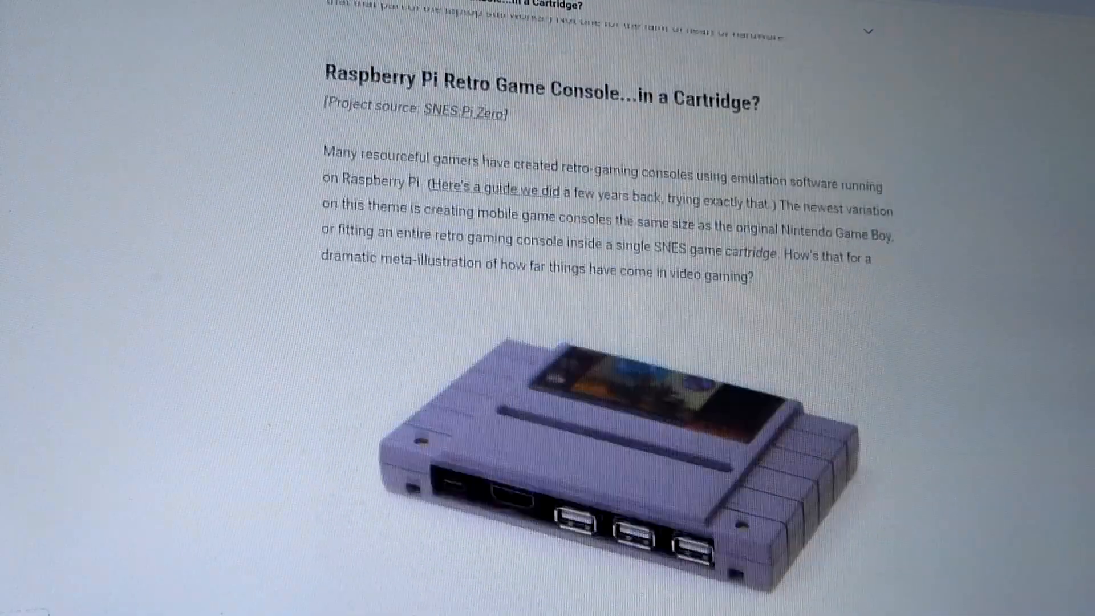
scroll("down", 3)
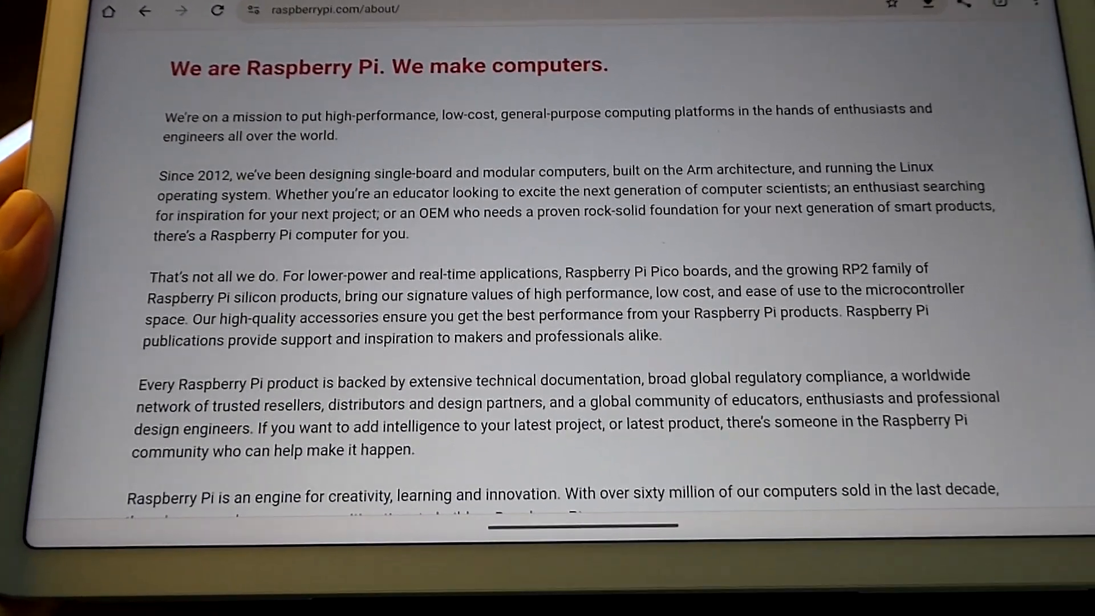
scroll("down", 3)
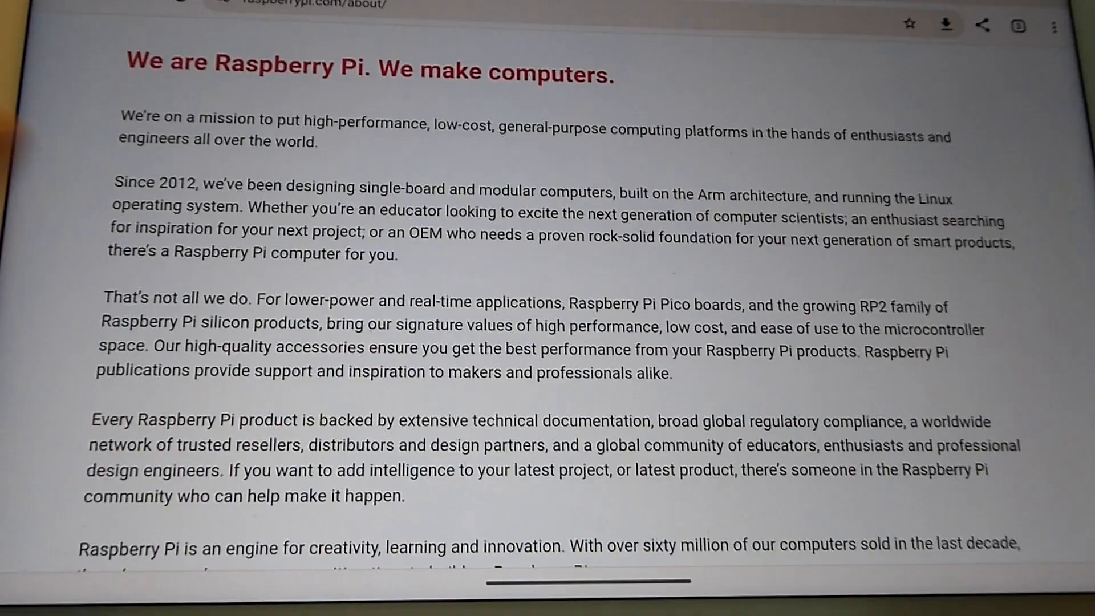
scroll("down", 3)
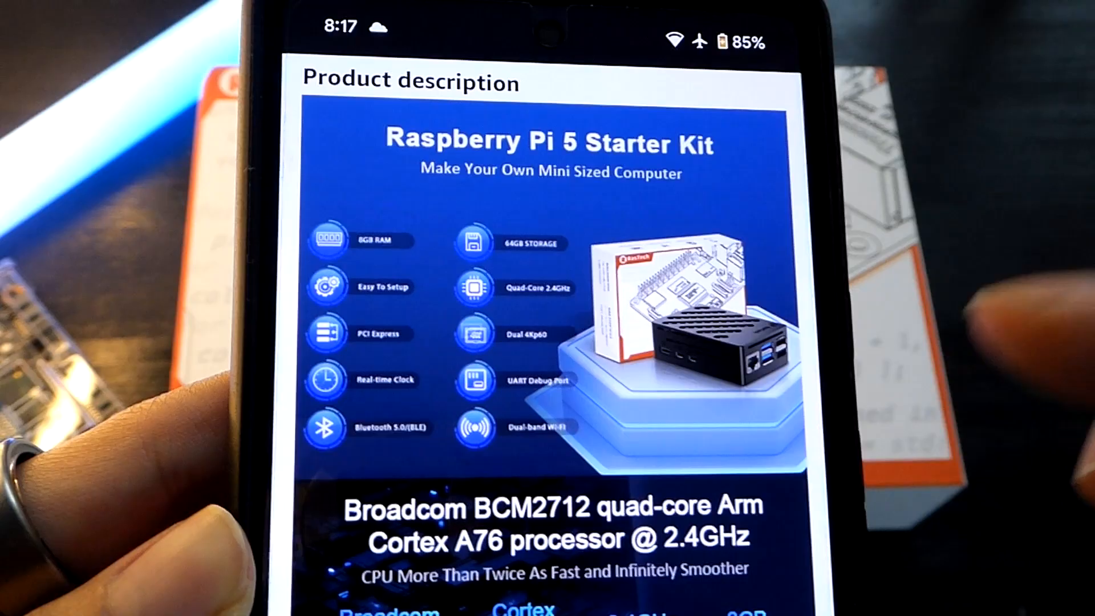
scroll("down", 3)
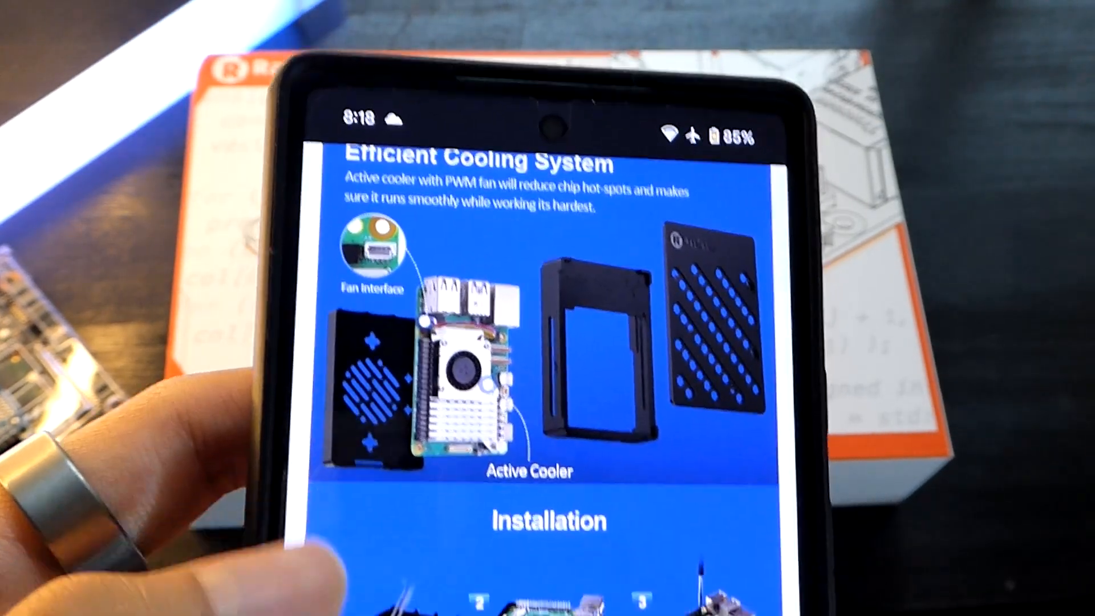
scroll("down", 3)
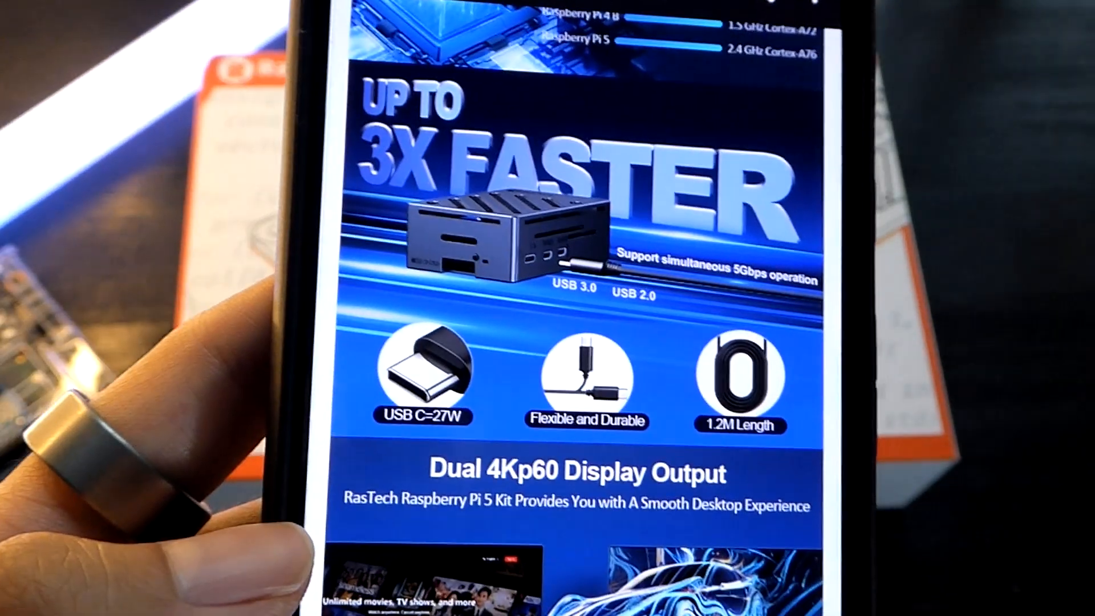
scroll("down", 3)
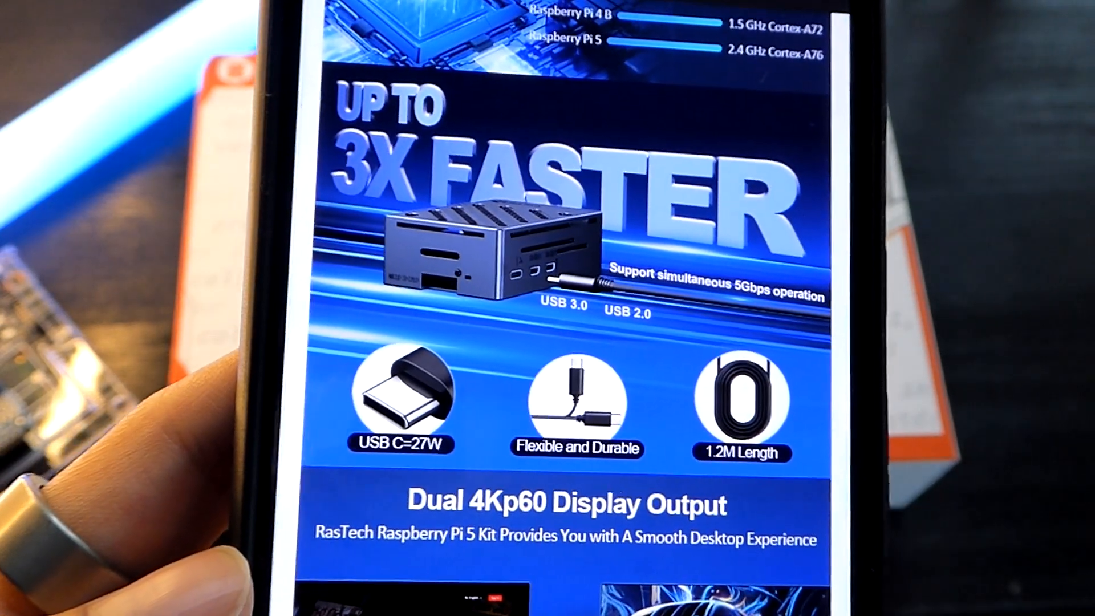
scroll("down", 3)
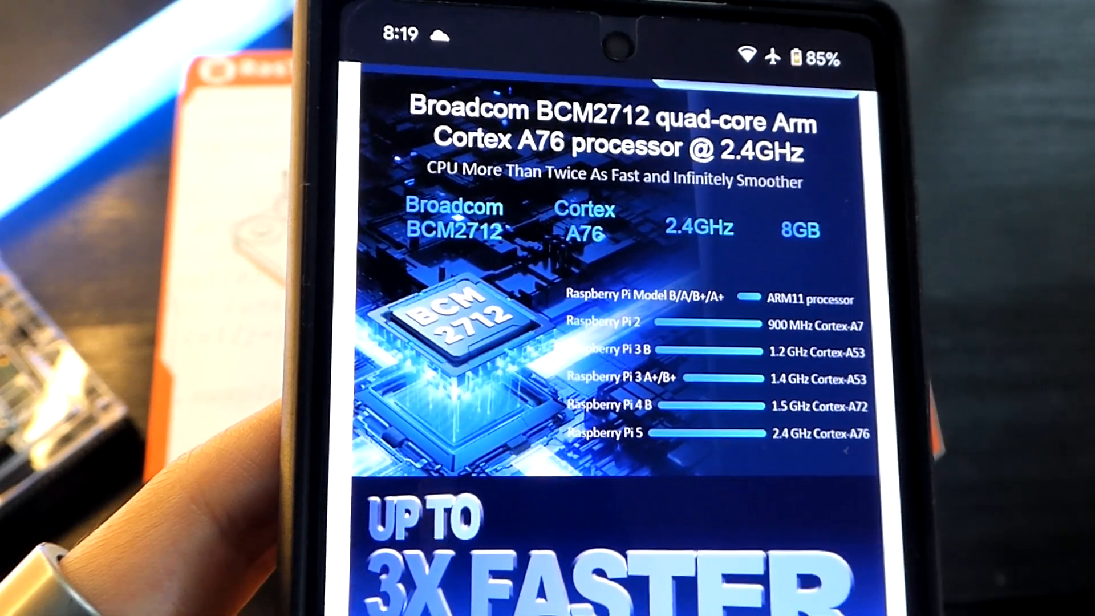
scroll("down", 3)
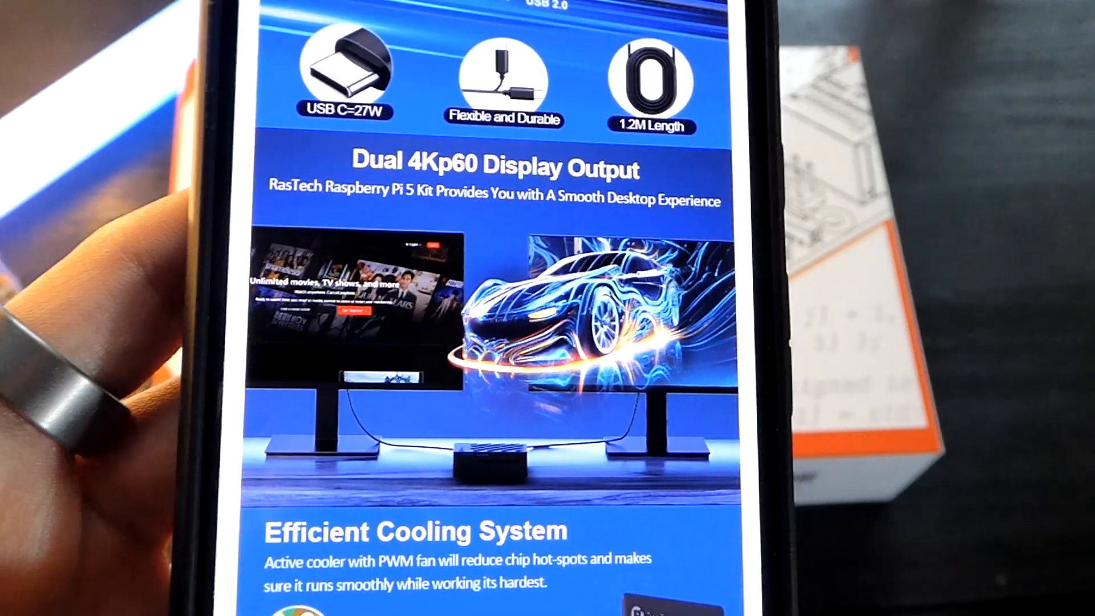
scroll("down", 3)
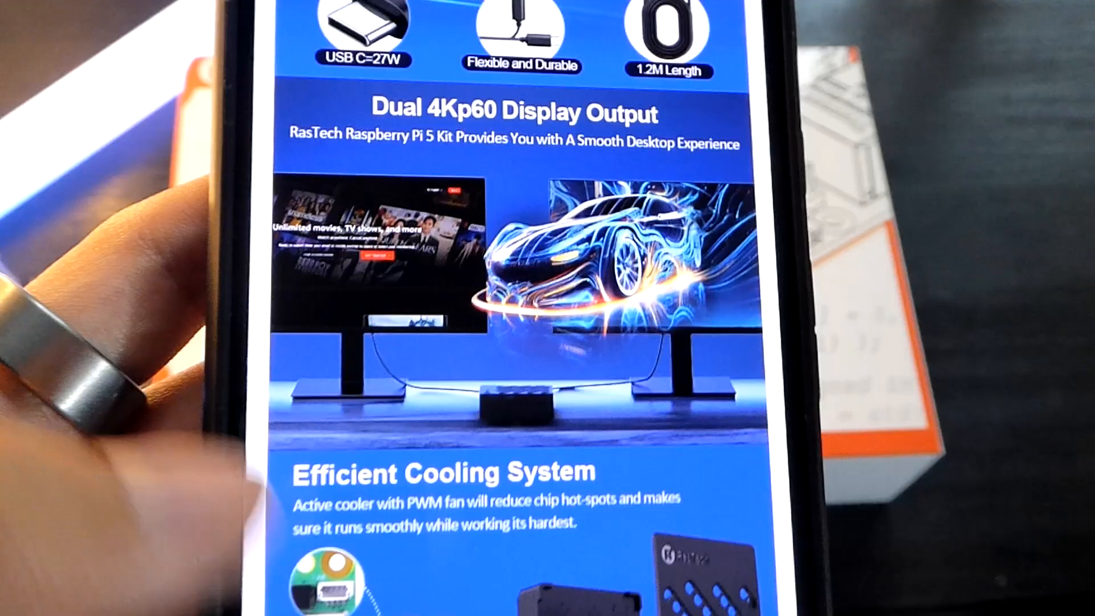
scroll("down", 3)
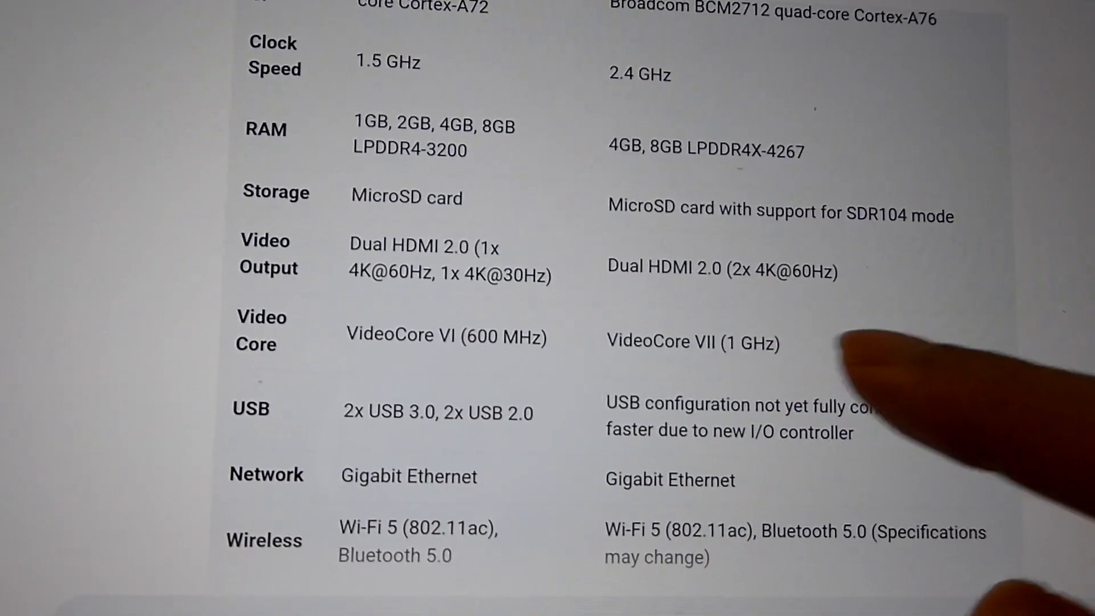
scroll("down", 3)
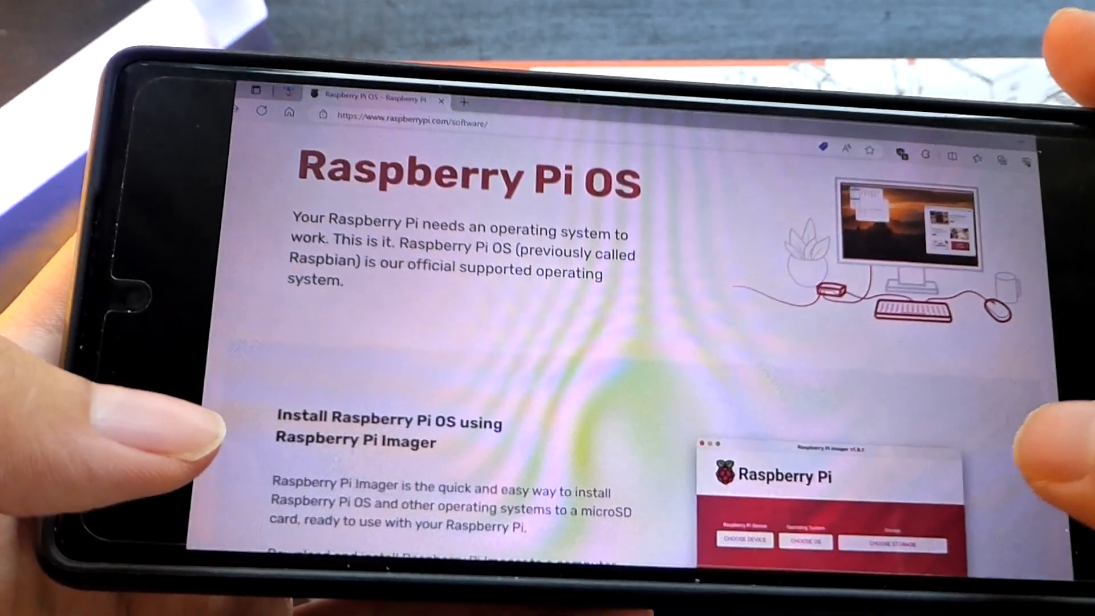
scroll("down", 3)
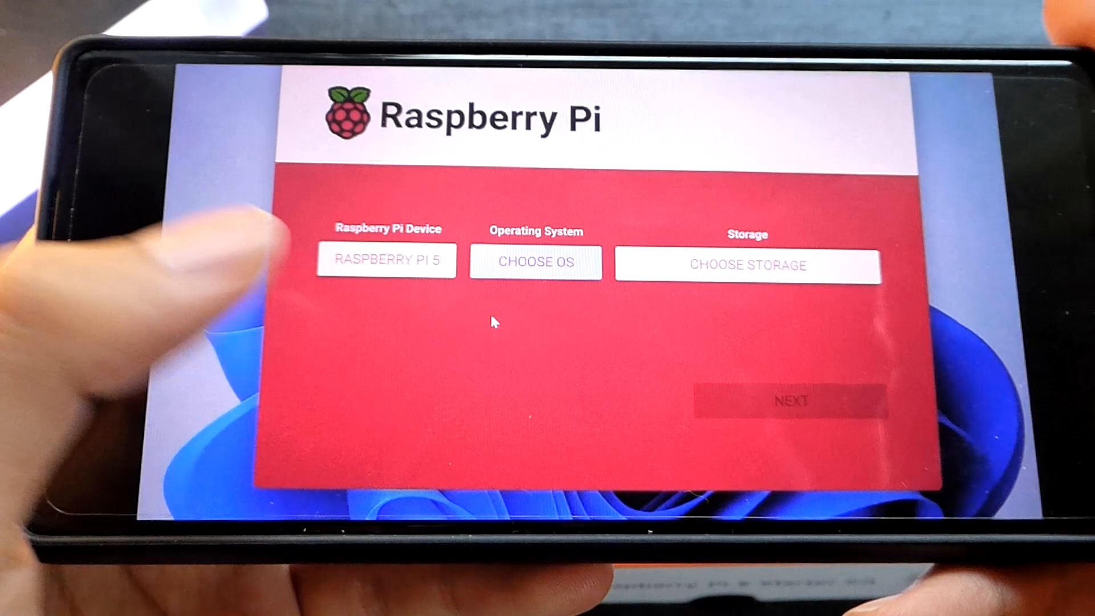
left_click(535, 261)
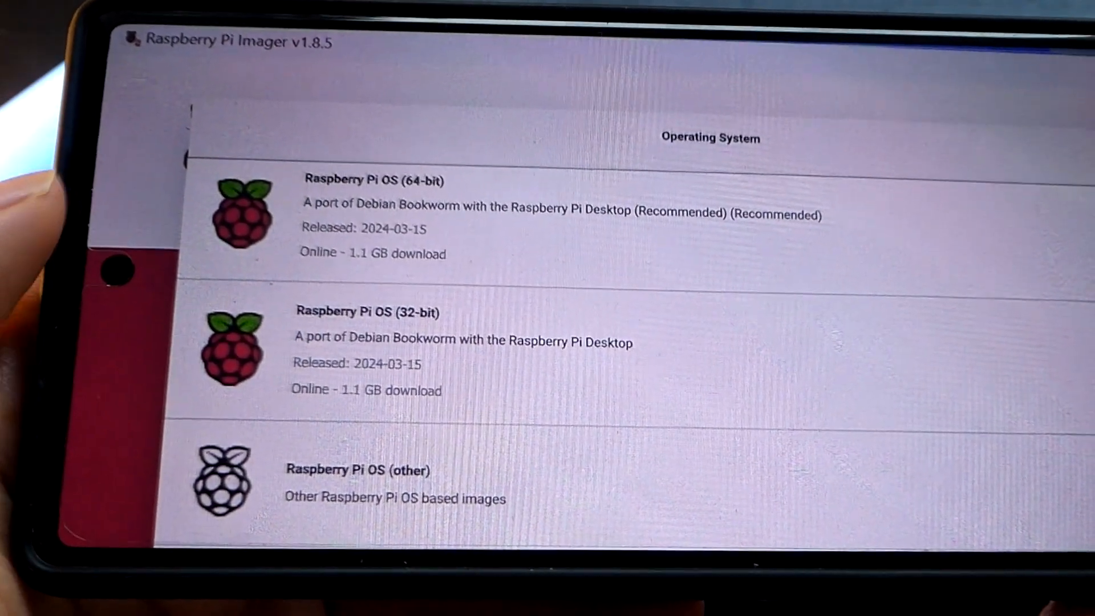
Step: Browse the OS list and proceed to write Raspberry Pi OS (64-bit) to the USB drive
scroll("down", 3)
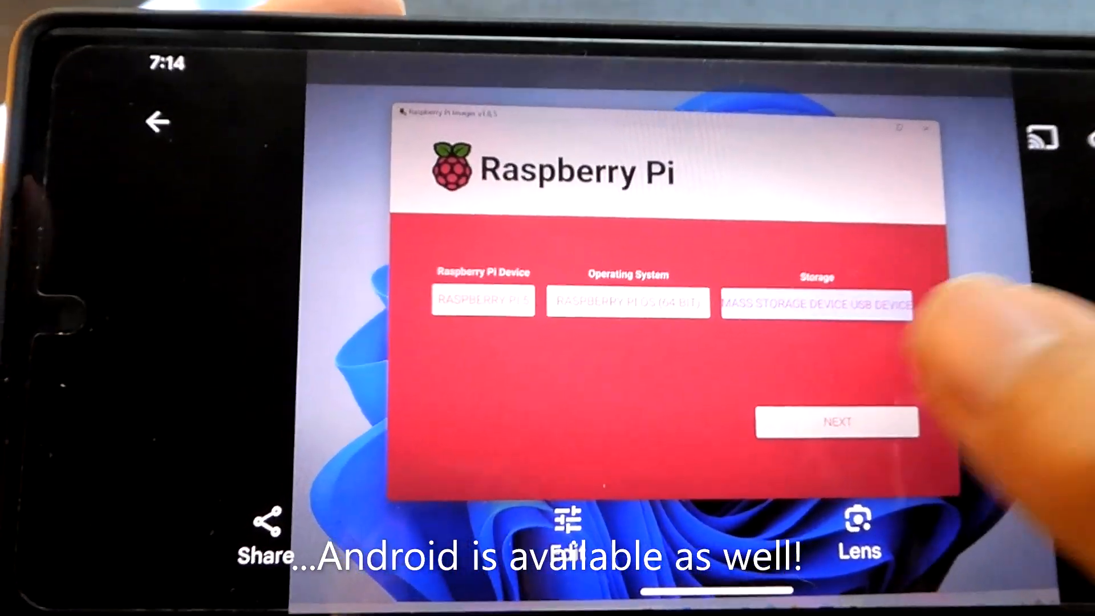
left_click(837, 422)
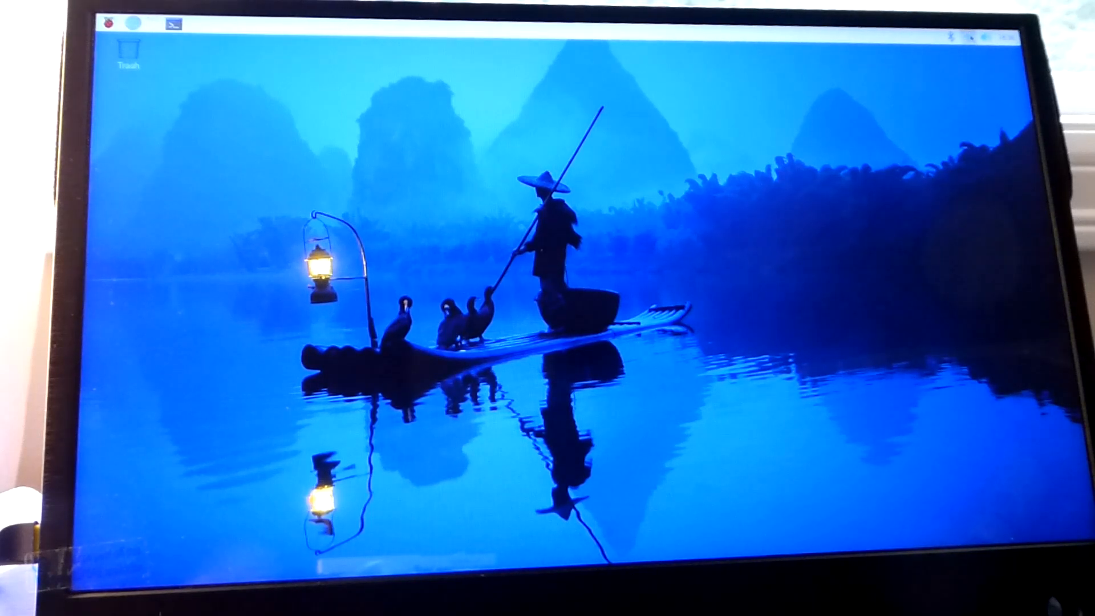
left_click(969, 34)
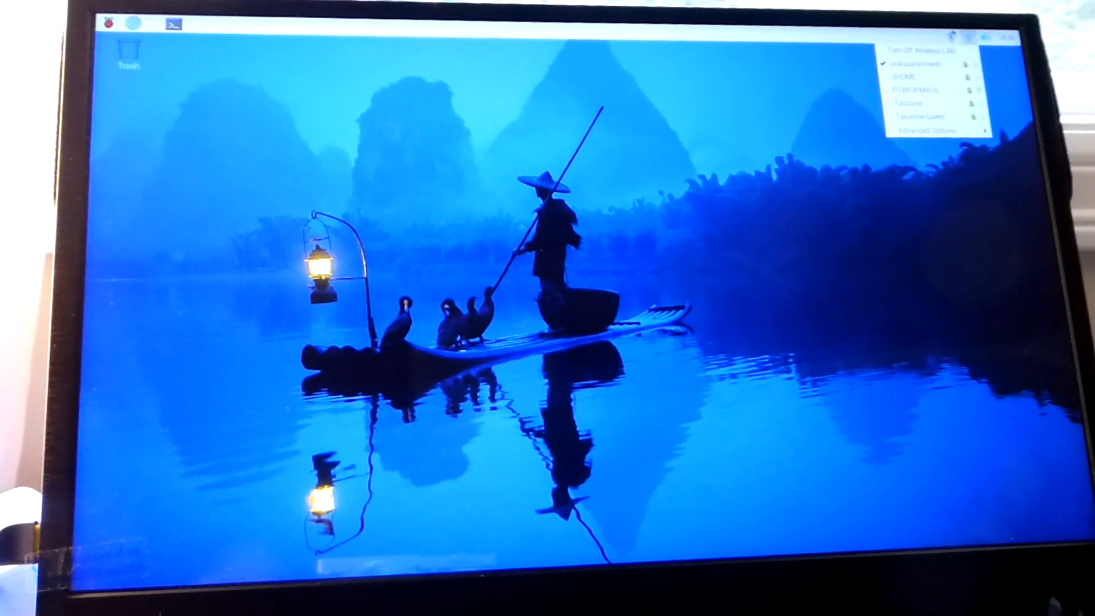
left_click(1005, 37)
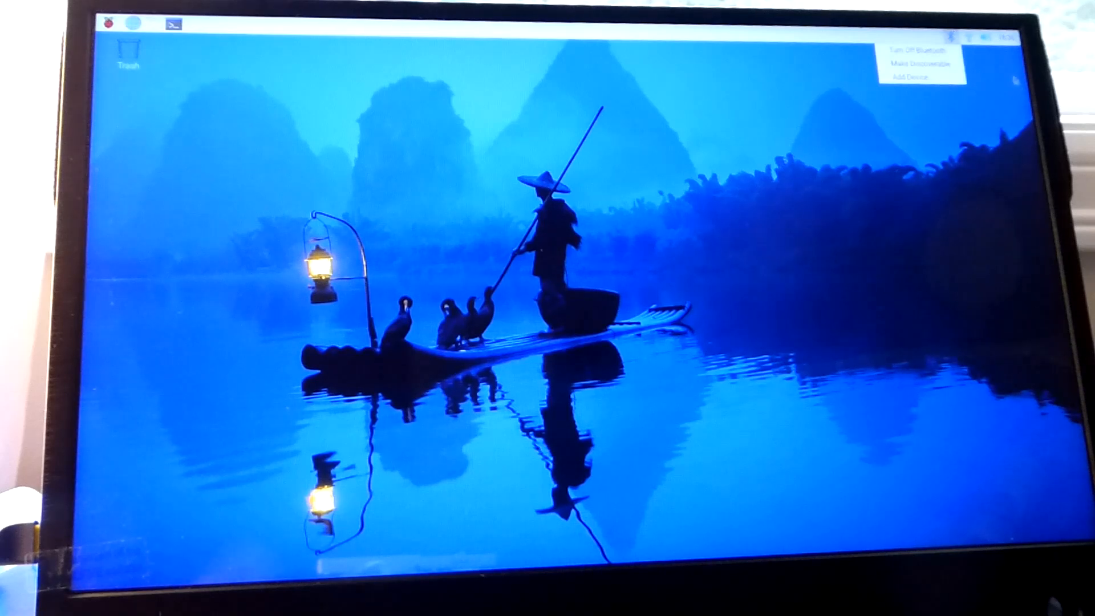
left_click(998, 34)
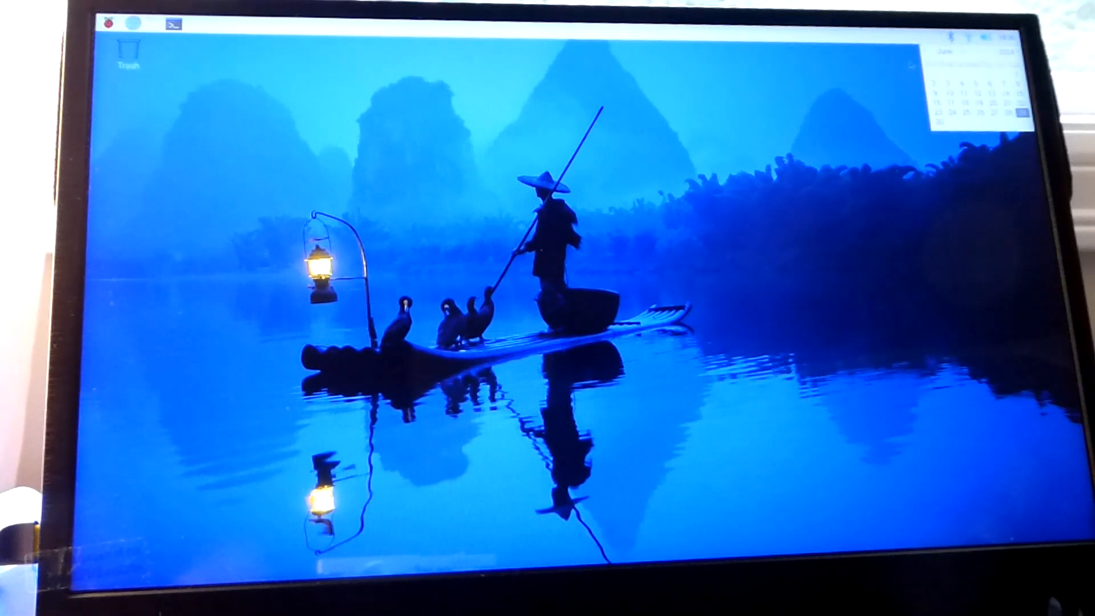
left_click(1018, 37)
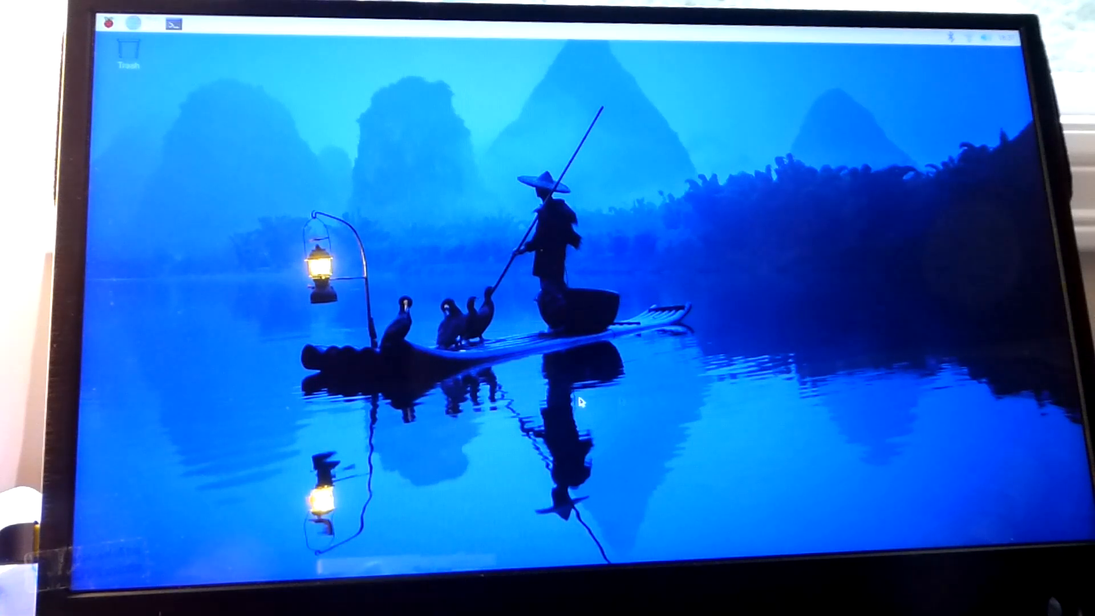
Step: Launch Chromium, select the raspberrypi.com address, and scroll down the homepage toward the footer
left_click(173, 24)
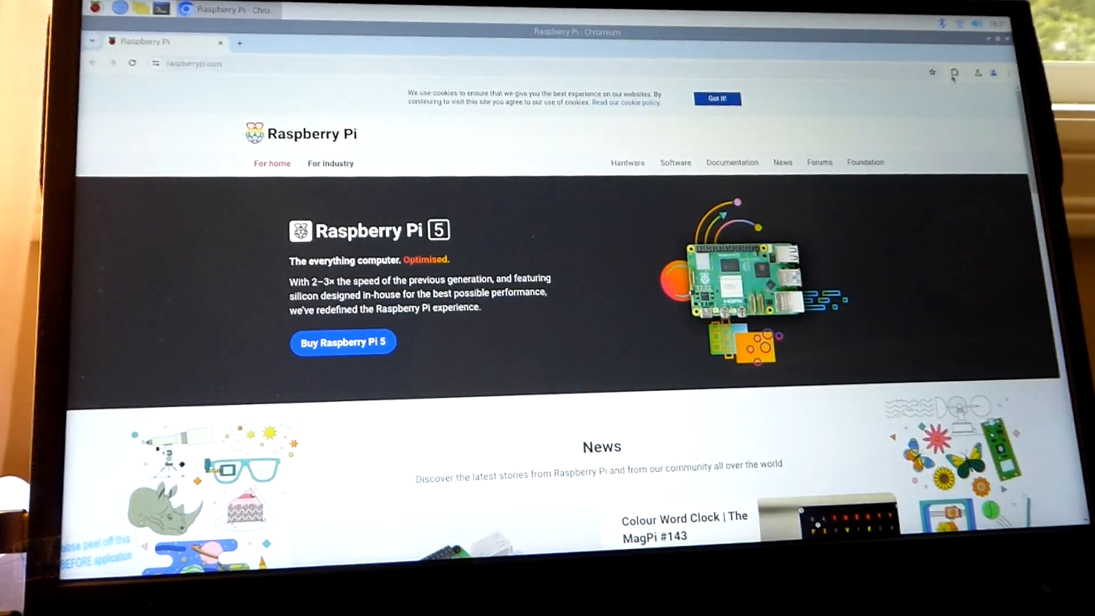
mouse_move(954, 72)
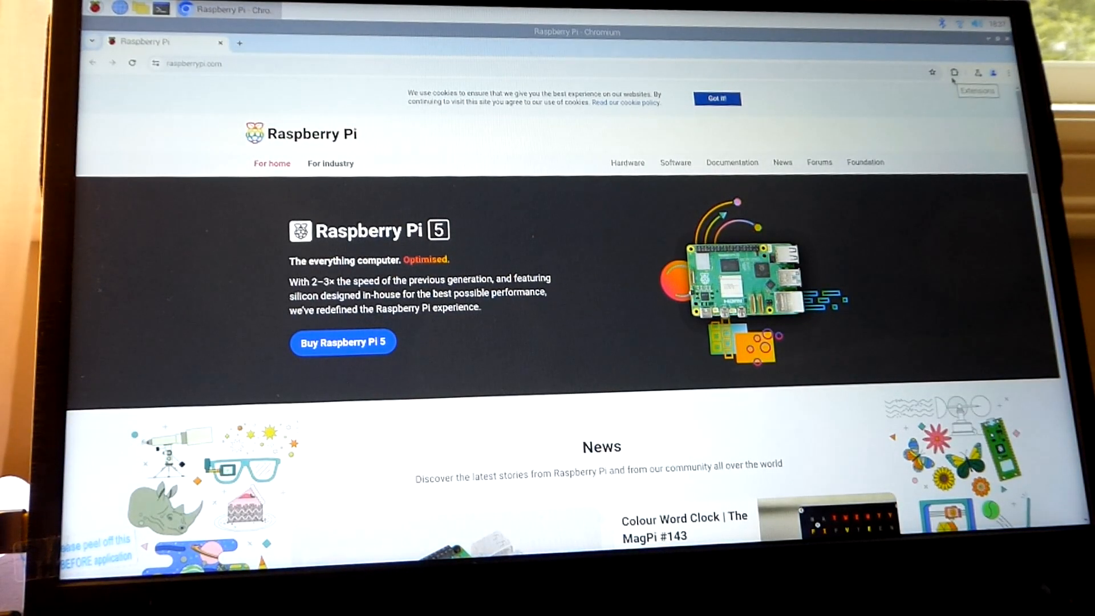
left_click(196, 62)
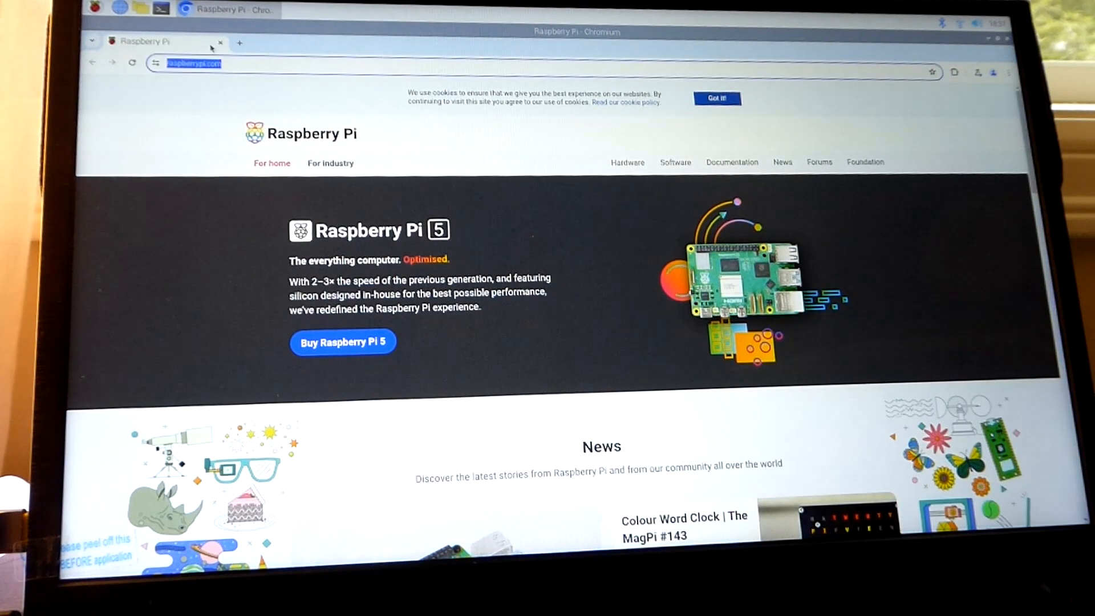
left_click(1008, 72)
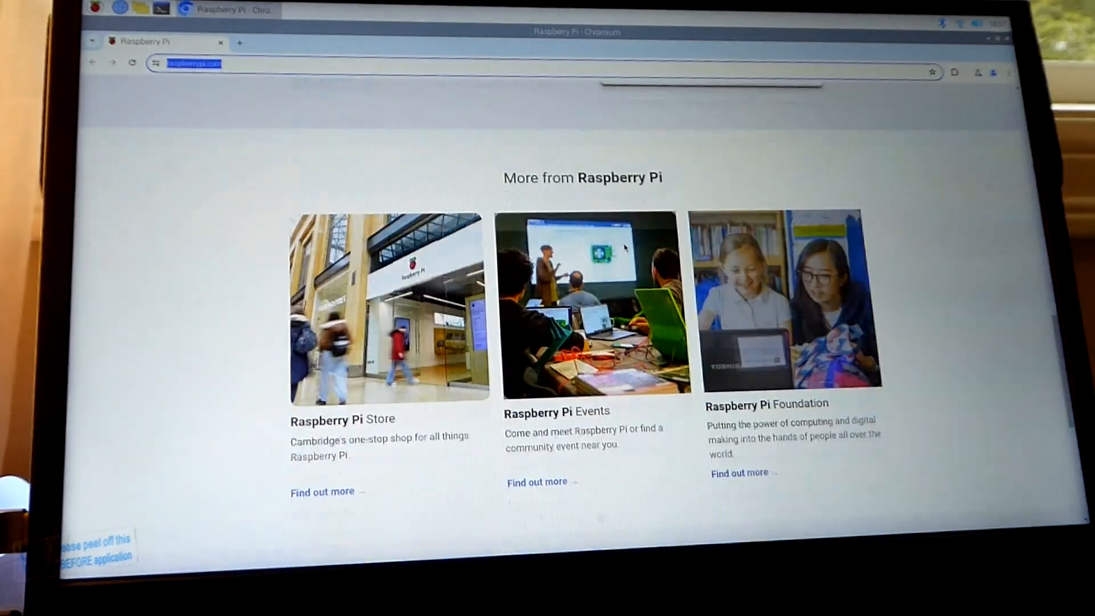
scroll("down", 3)
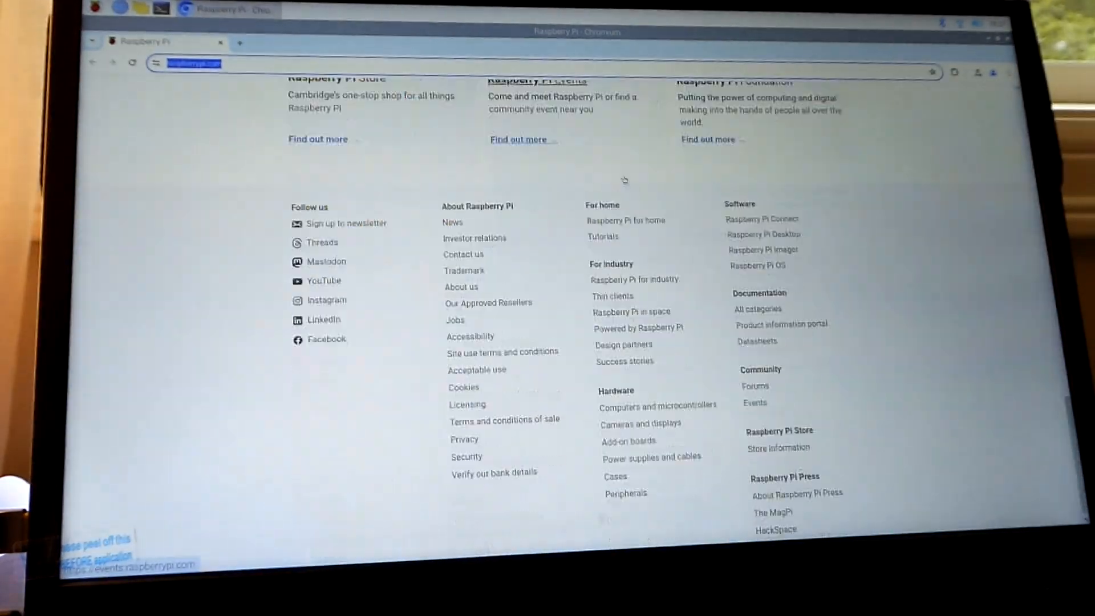
scroll("down", 3)
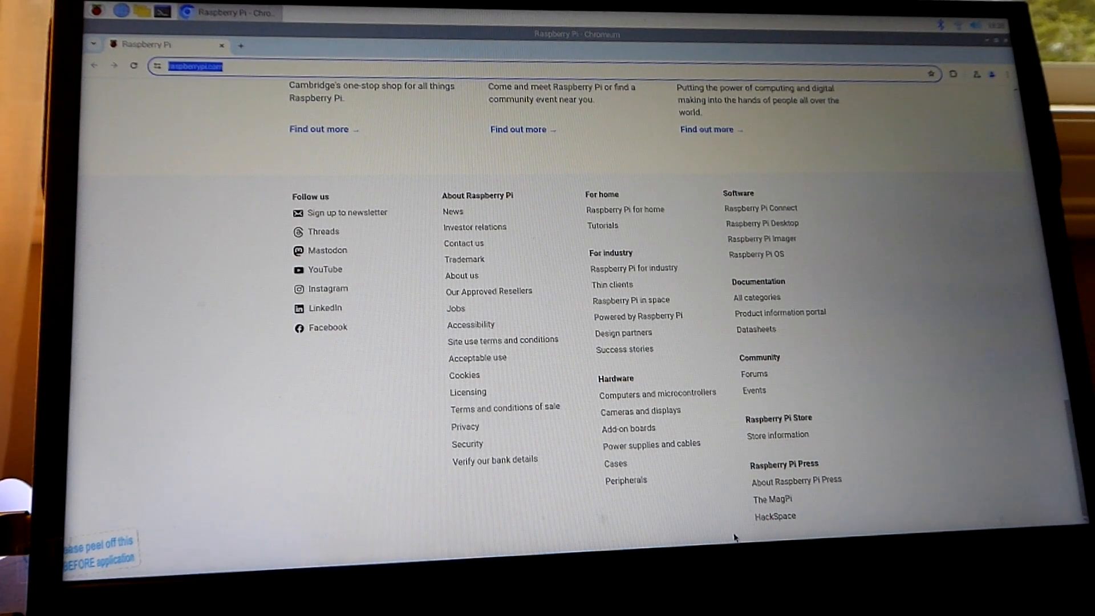
mouse_move(772, 346)
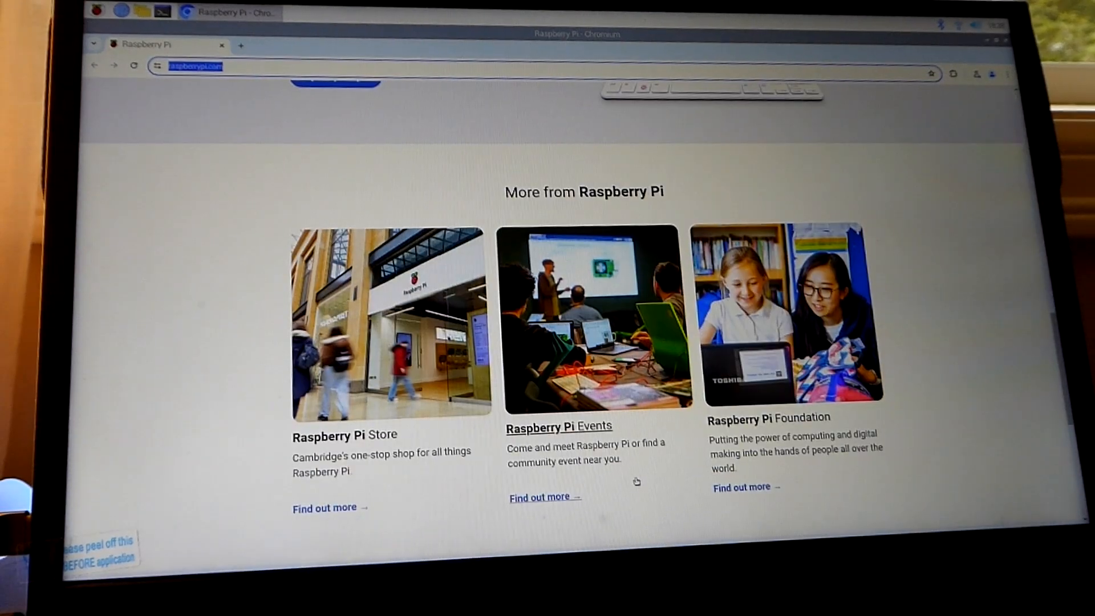
Step: Search for 'the verge' and open The Verge website from the results
type("the ver")
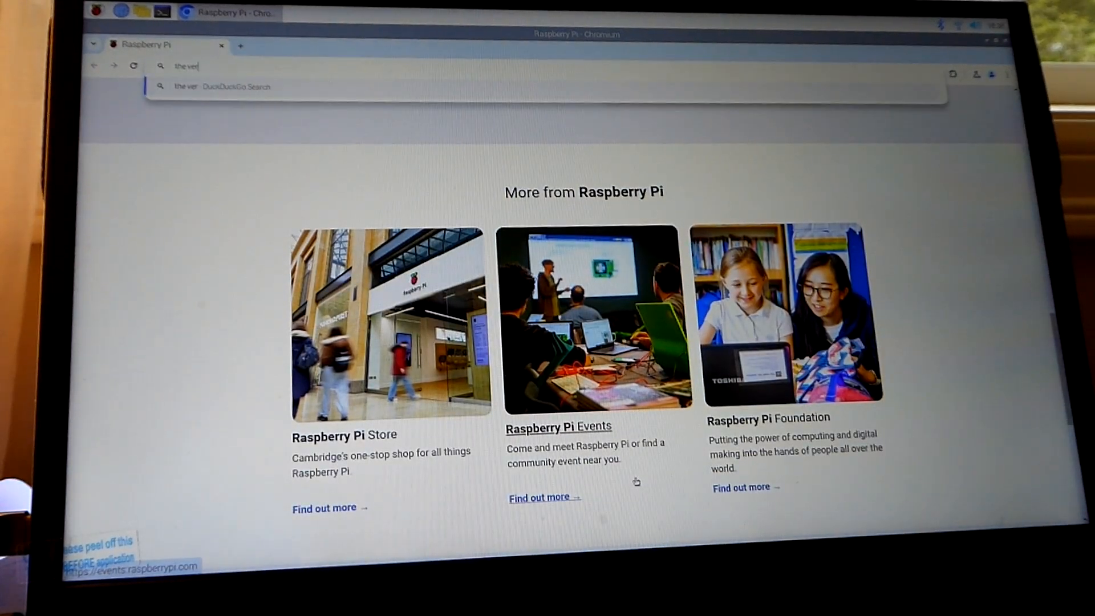
key("Enter")
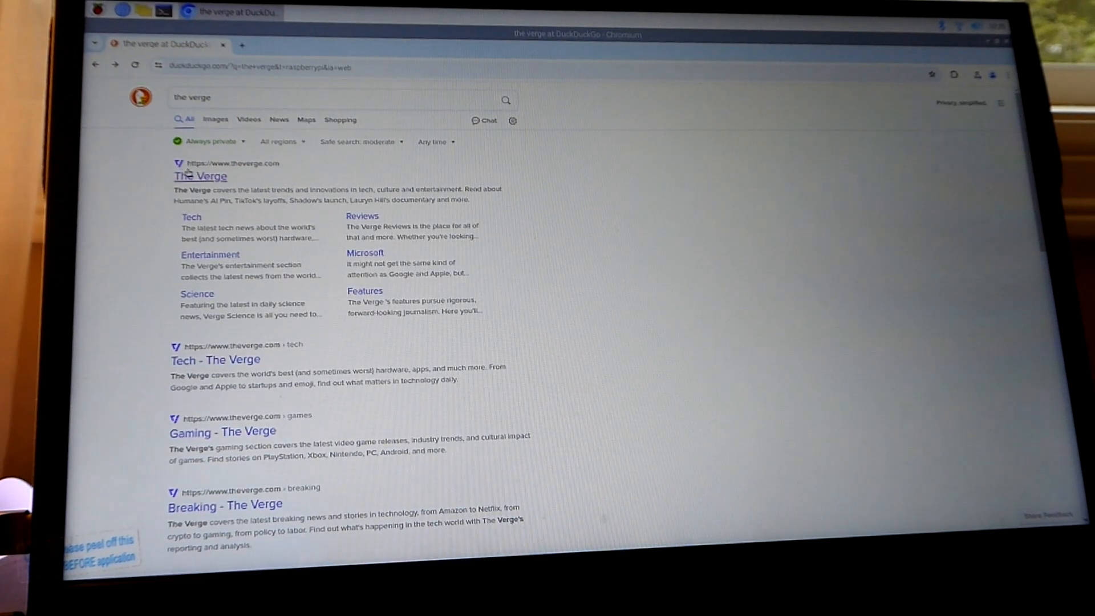
left_click(200, 176)
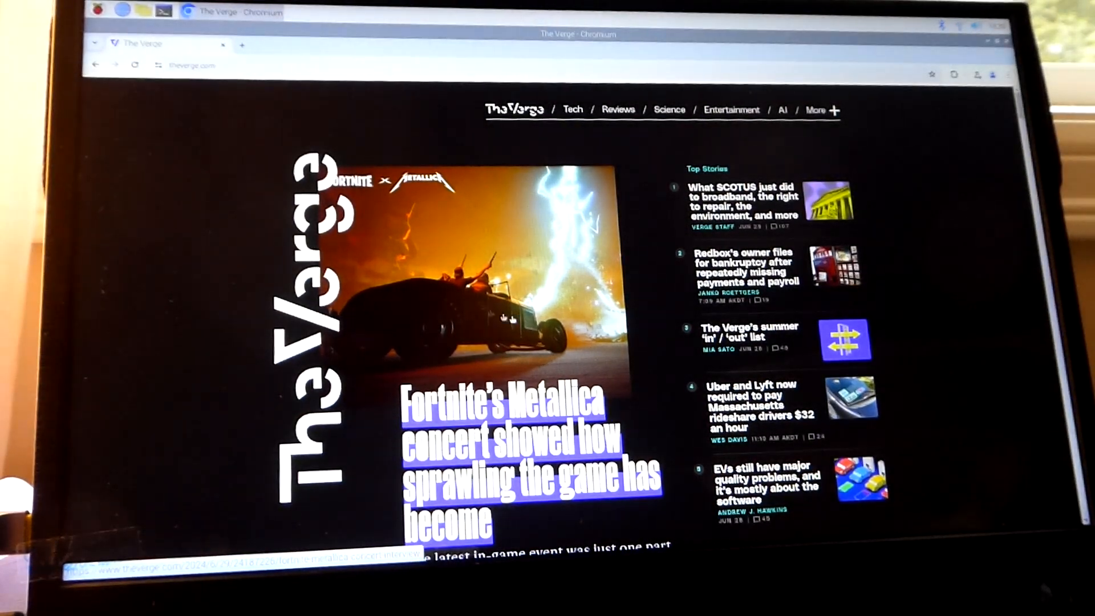
Step: Open The Verge's article about Uber paying people to ditch their cars
scroll("down", 3)
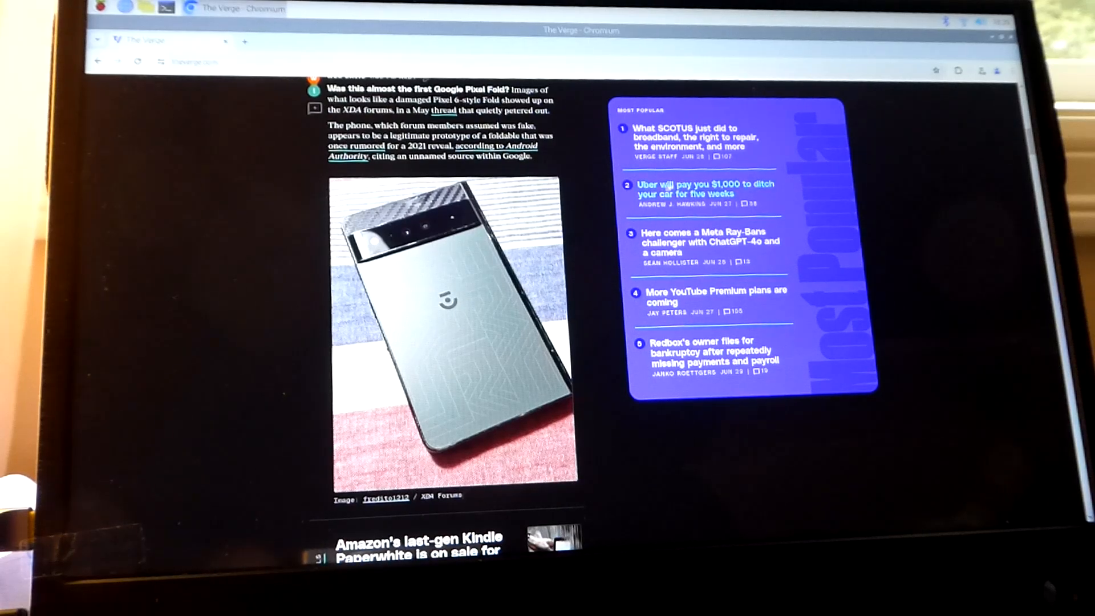
left_click(706, 188)
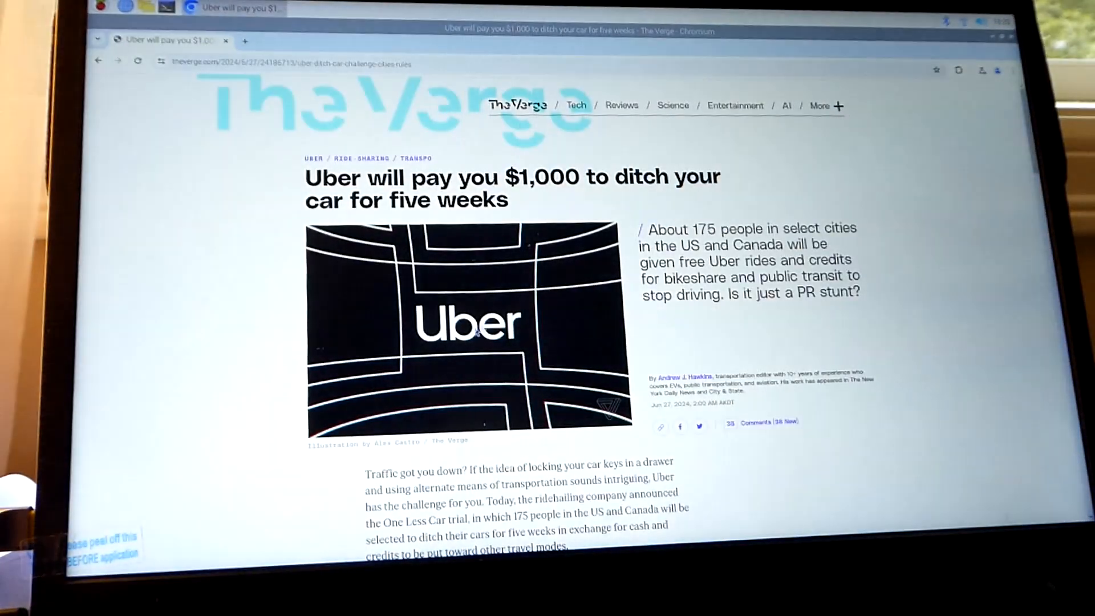
scroll("down", 3)
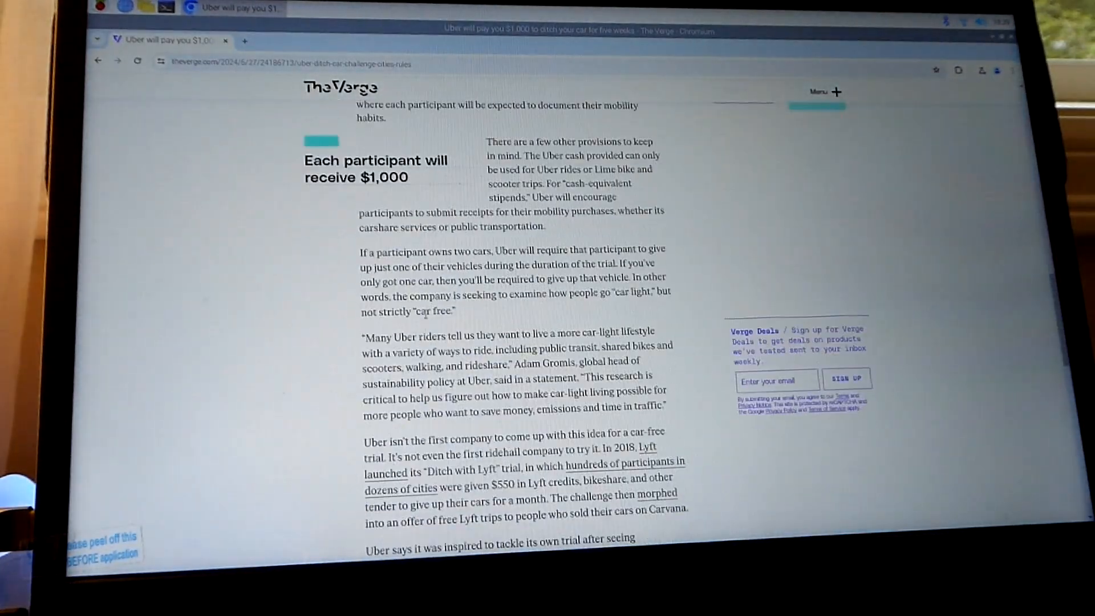
scroll("up", 3)
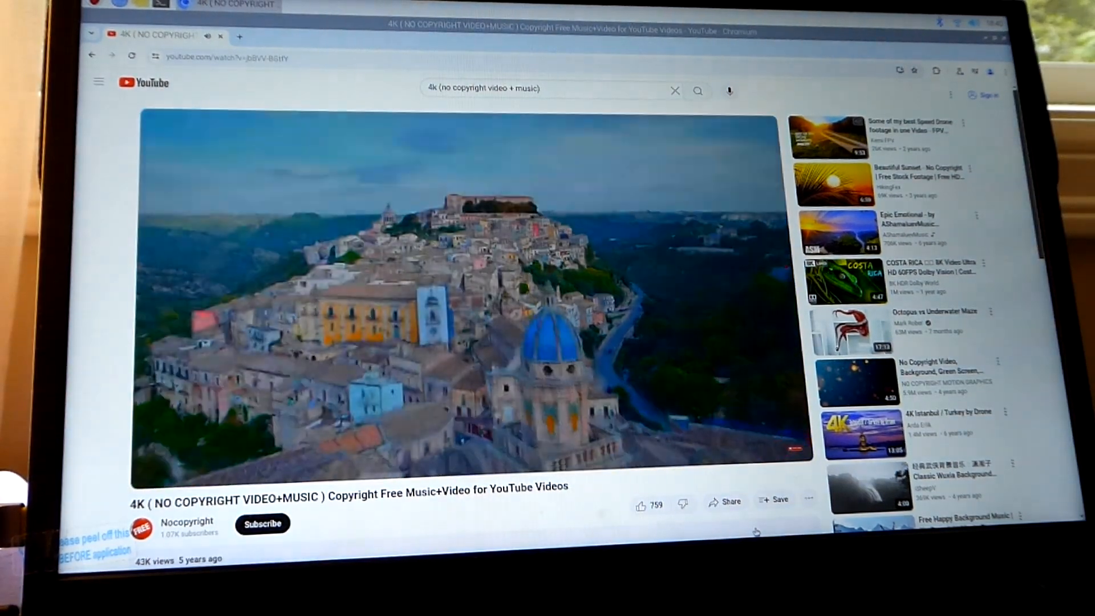
Step: Scroll the YouTube page while the 4K aerial hilltop town video plays
scroll("down", 3)
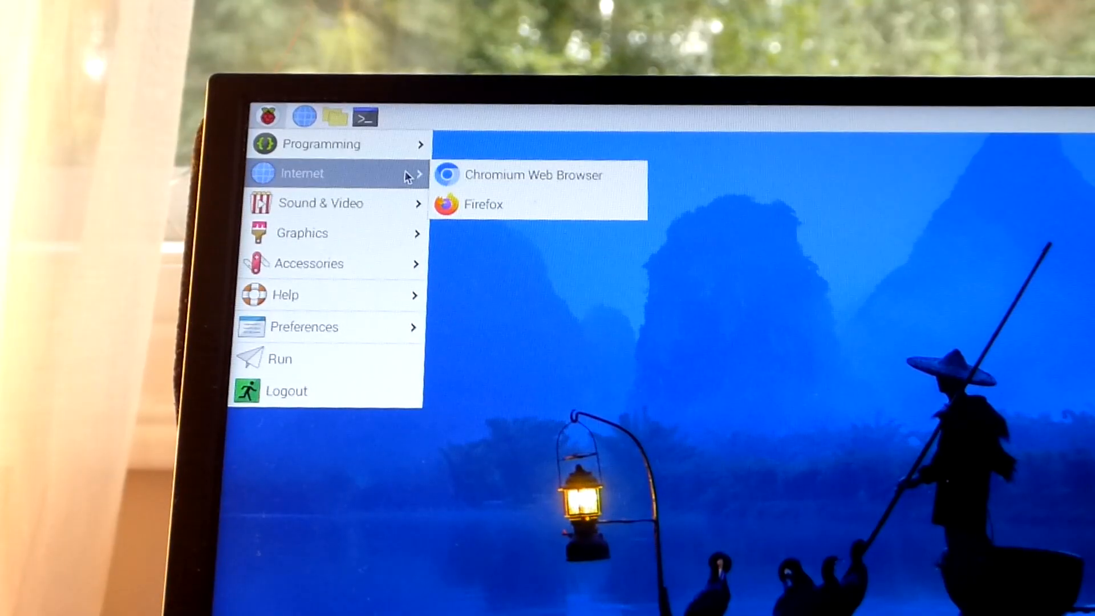
mouse_move(320, 203)
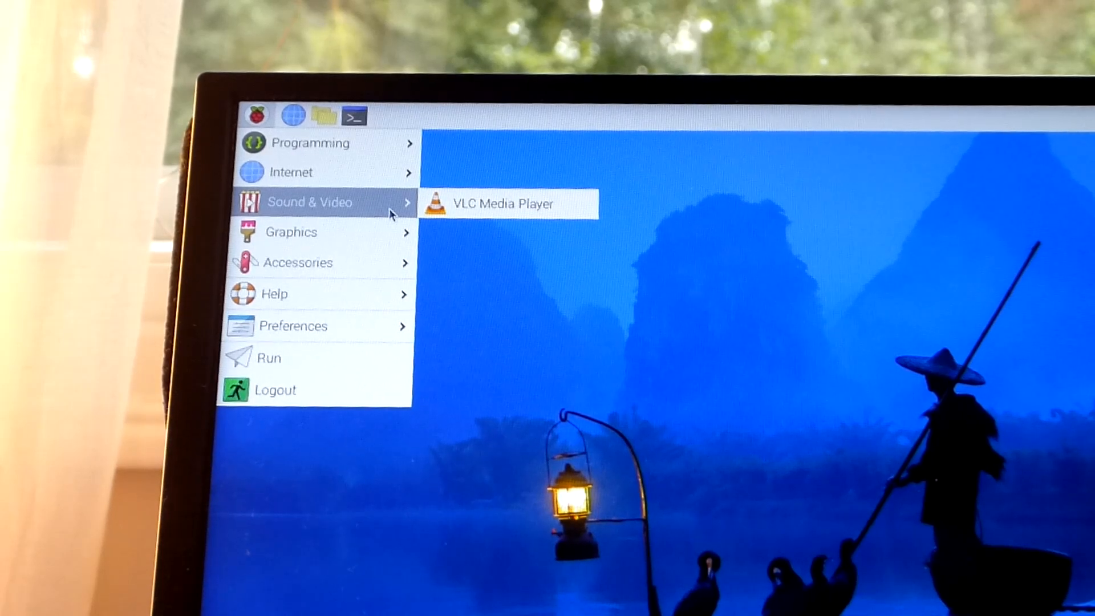
mouse_move(291, 232)
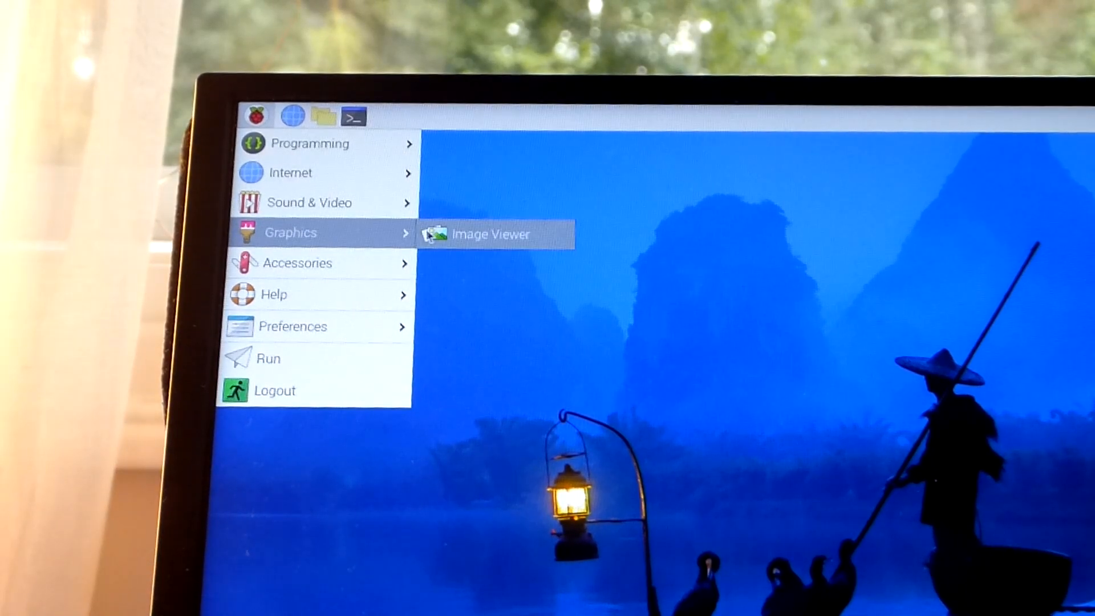
mouse_move(298, 262)
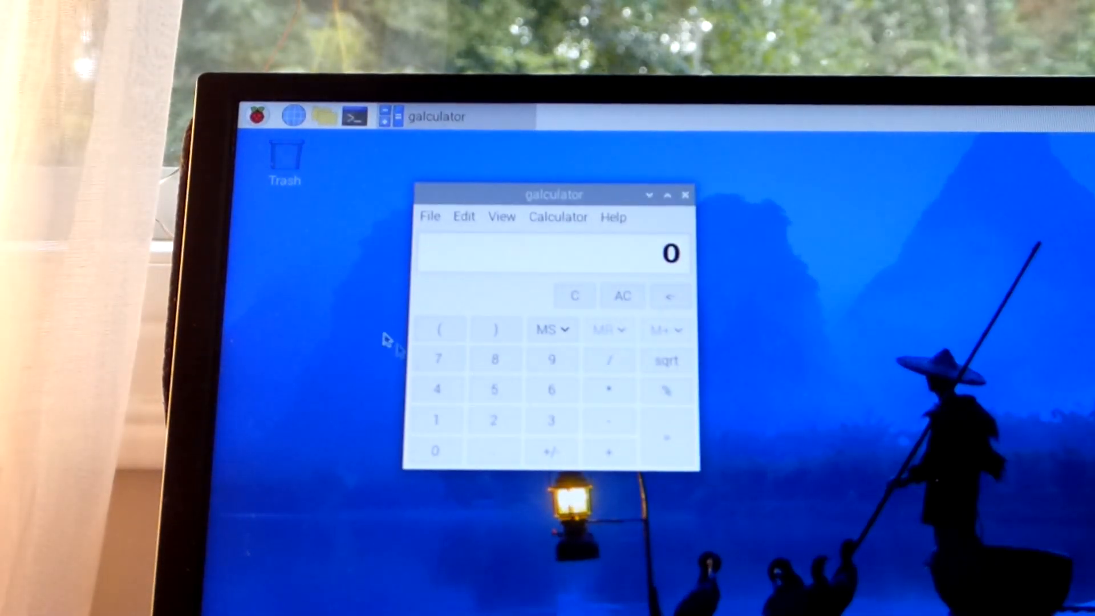
mouse_move(241, 122)
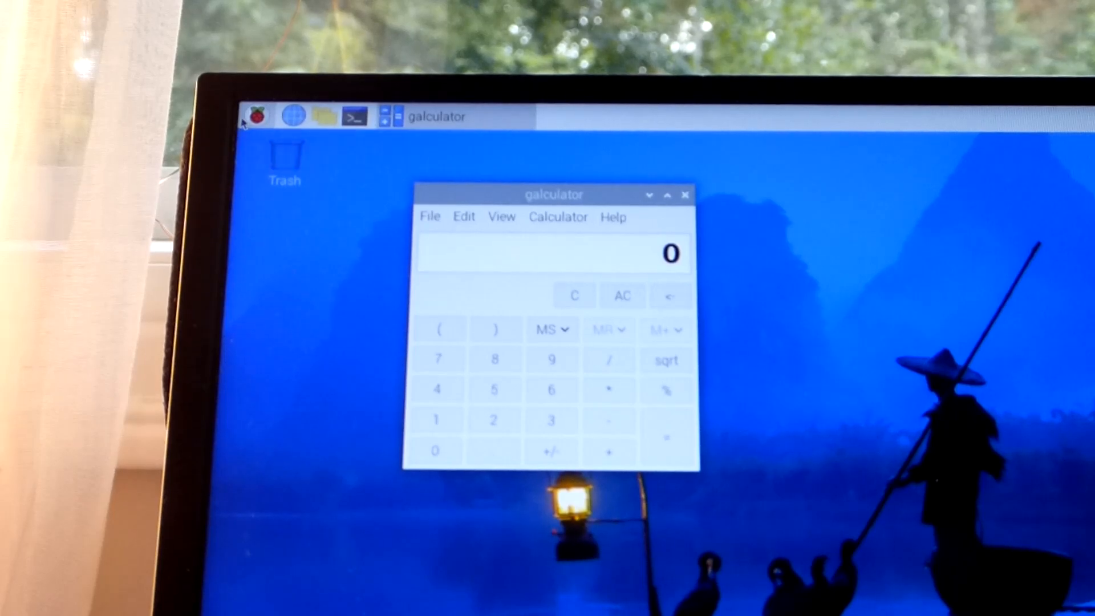
Step: Open the Raspberry menu to show the applications list
left_click(253, 116)
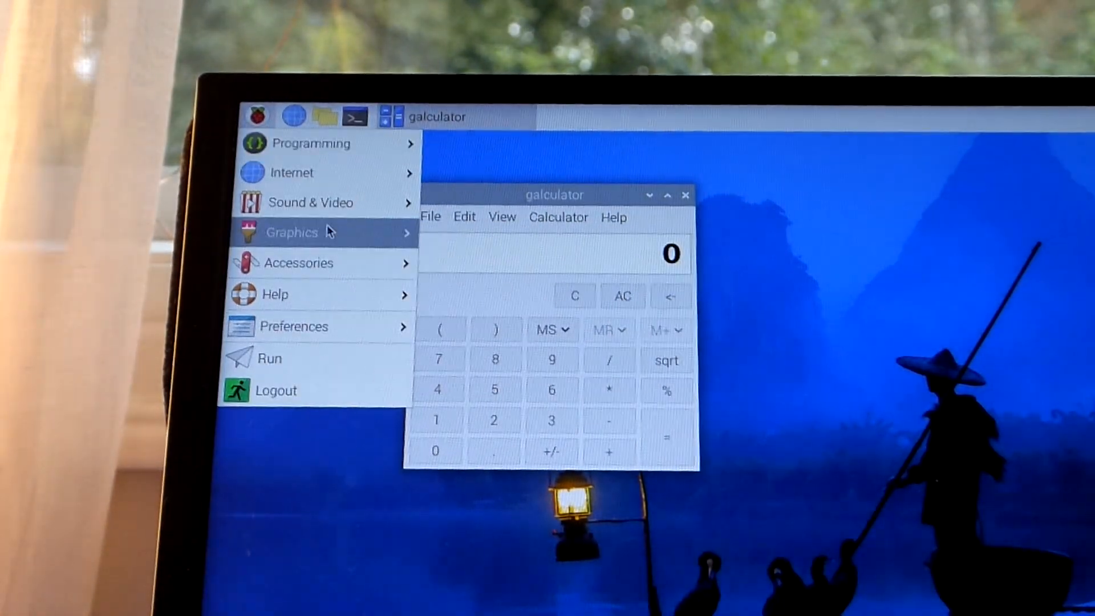
mouse_move(307, 202)
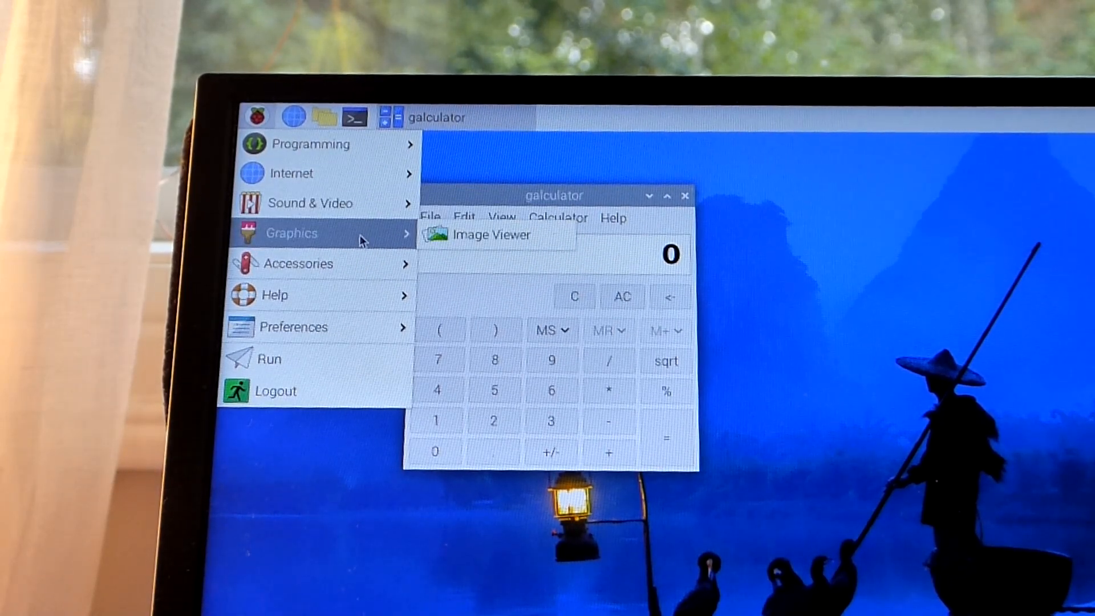
mouse_move(307, 204)
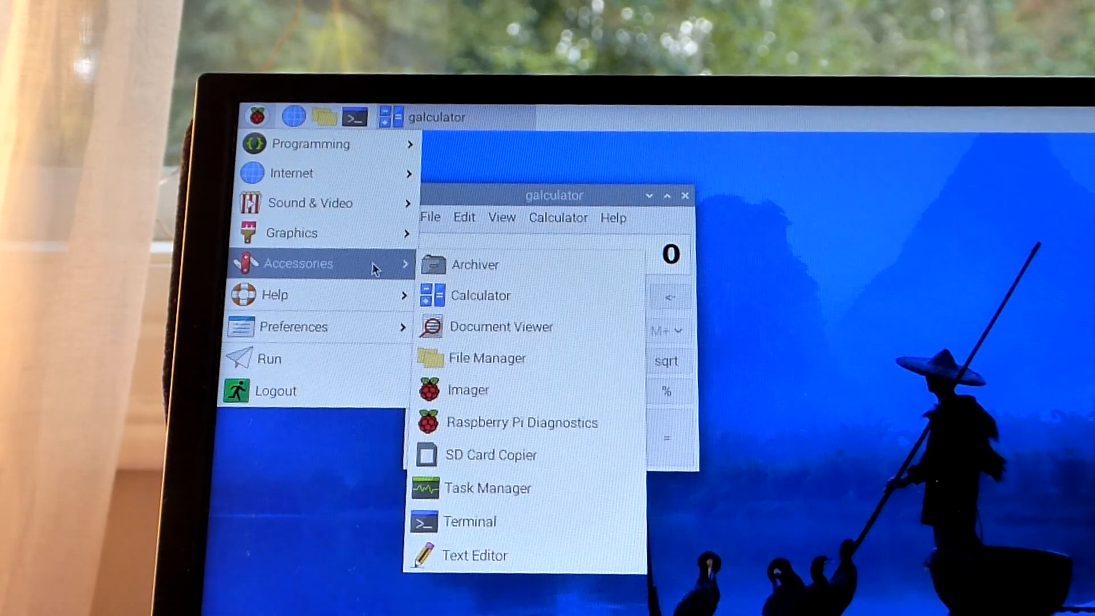
mouse_move(522, 422)
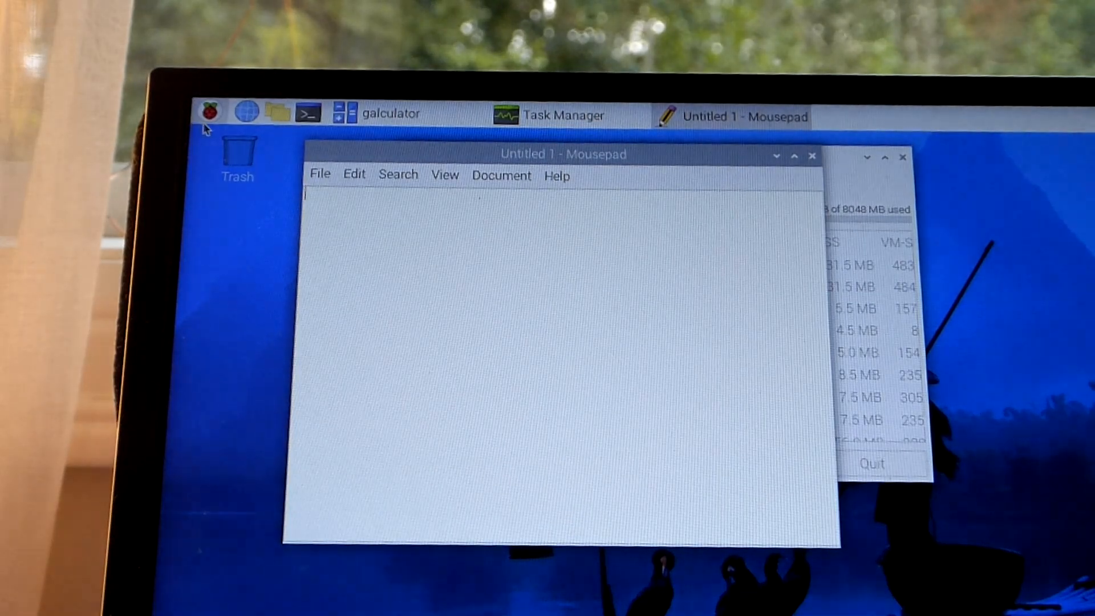
Step: Reopen the Raspberry applications menu after launching Task Manager and Mousepad
left_click(207, 112)
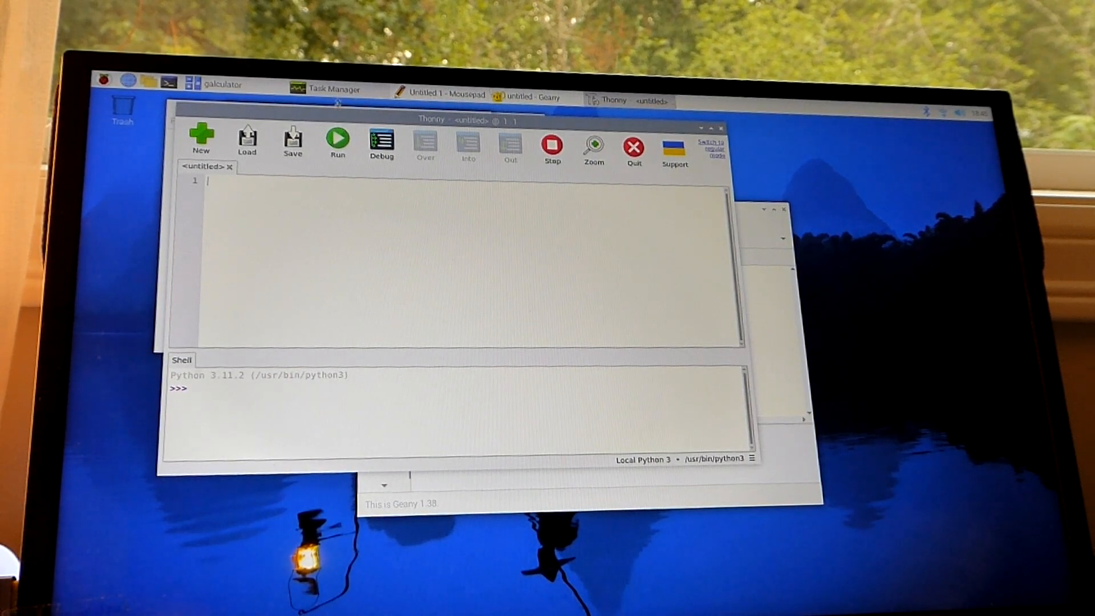
Step: Drag within the Thonny window showing the empty script and shell
left_click_drag(432, 119, 456, 143)
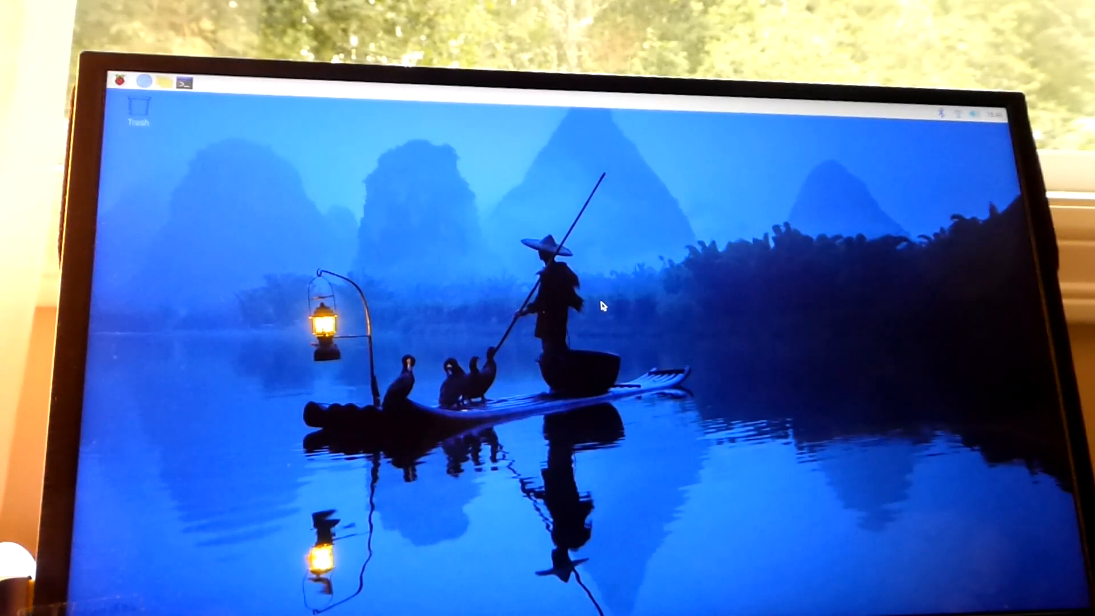
mouse_move(615, 303)
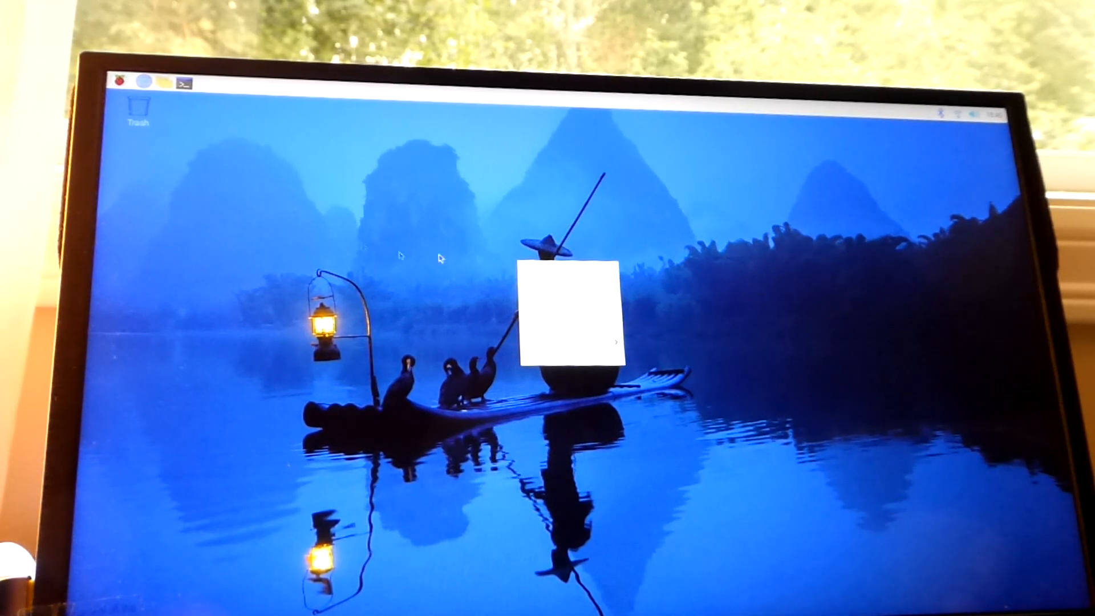
mouse_move(559, 282)
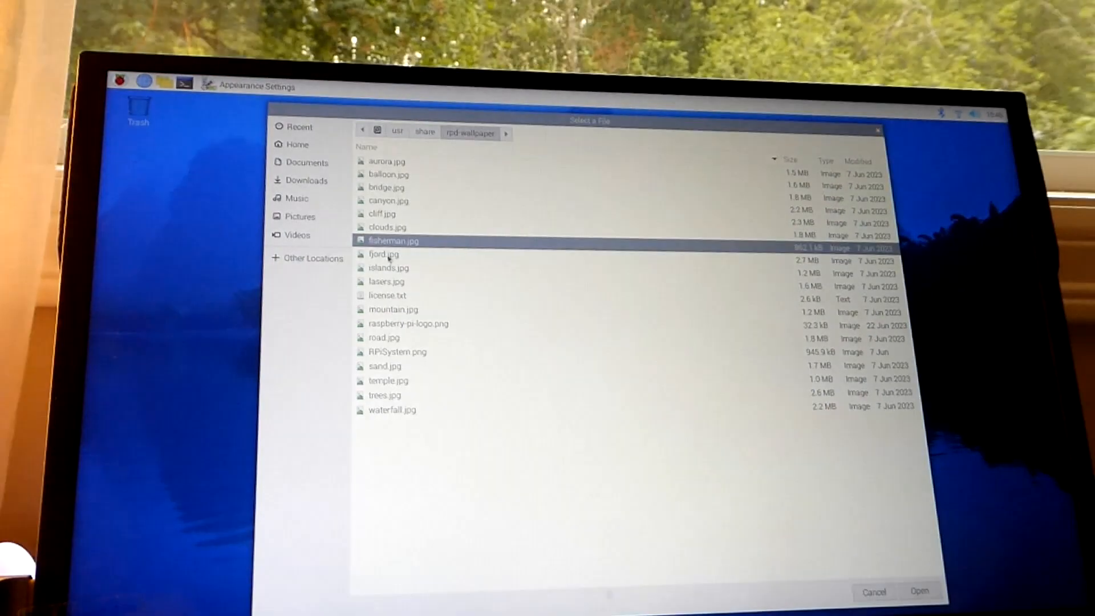
Step: Set islands.jpg as the wallpaper, then reopen the picture chooser for another image
left_click(920, 592)
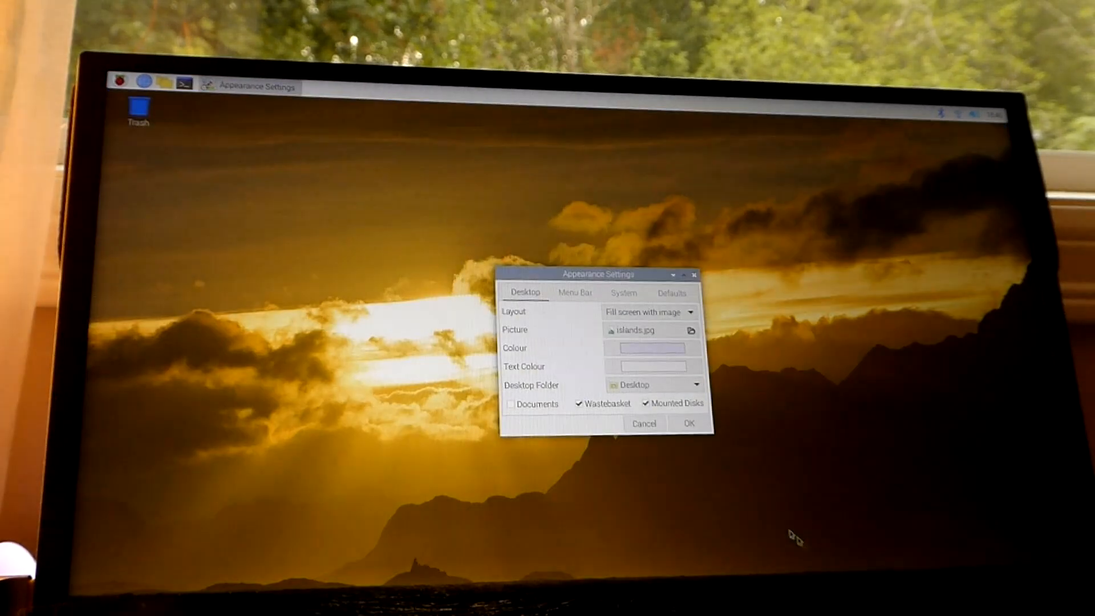
left_click(691, 330)
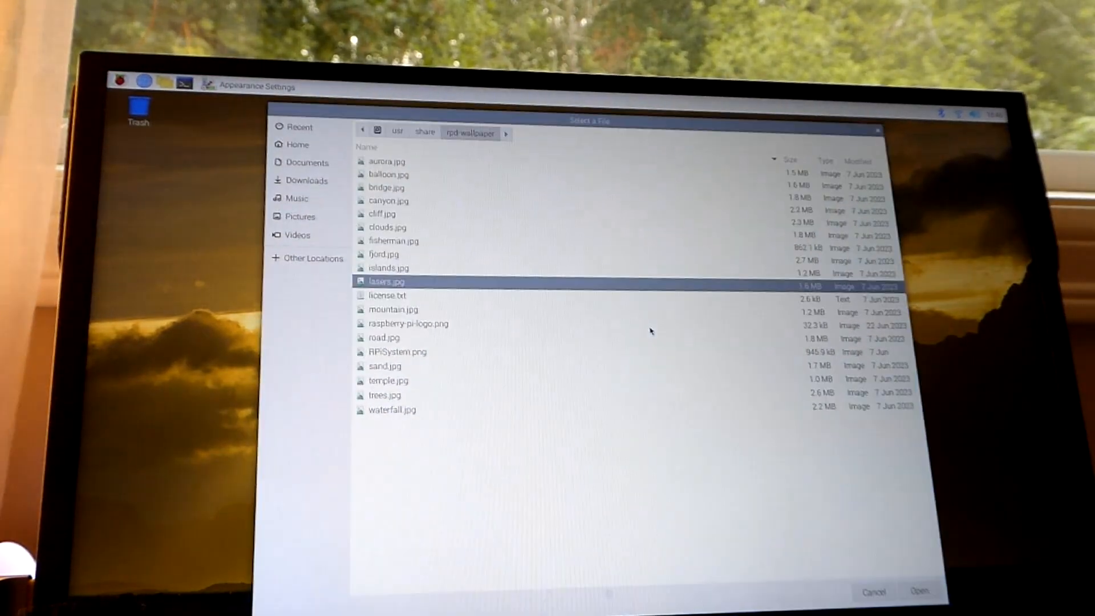
left_click(919, 591)
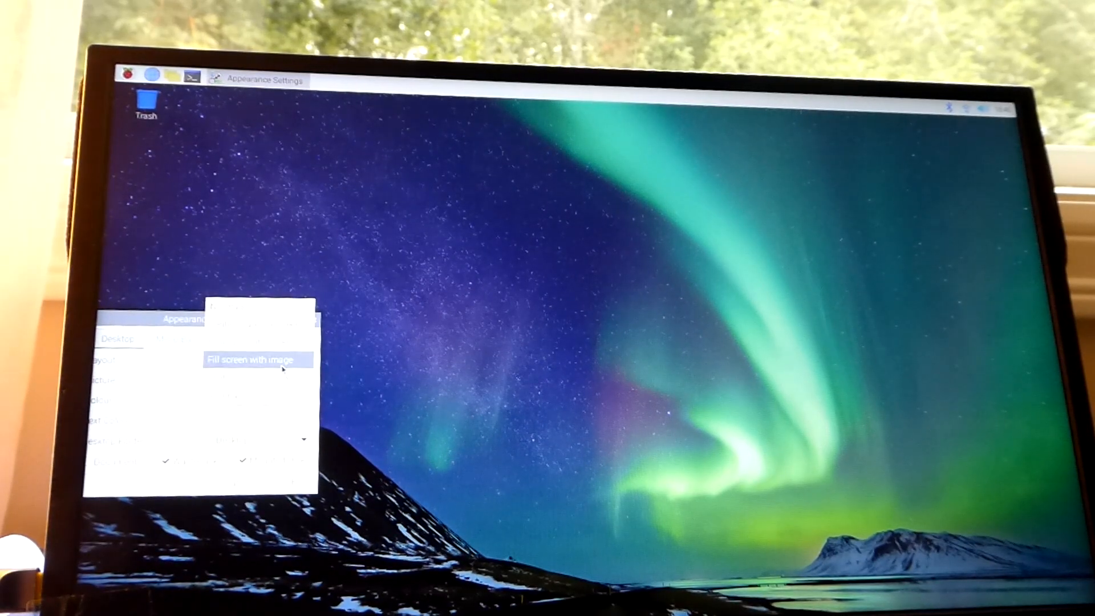
Step: Keep Fill screen with image layout and set fisherman.jpg as the wallpaper
left_click(255, 359)
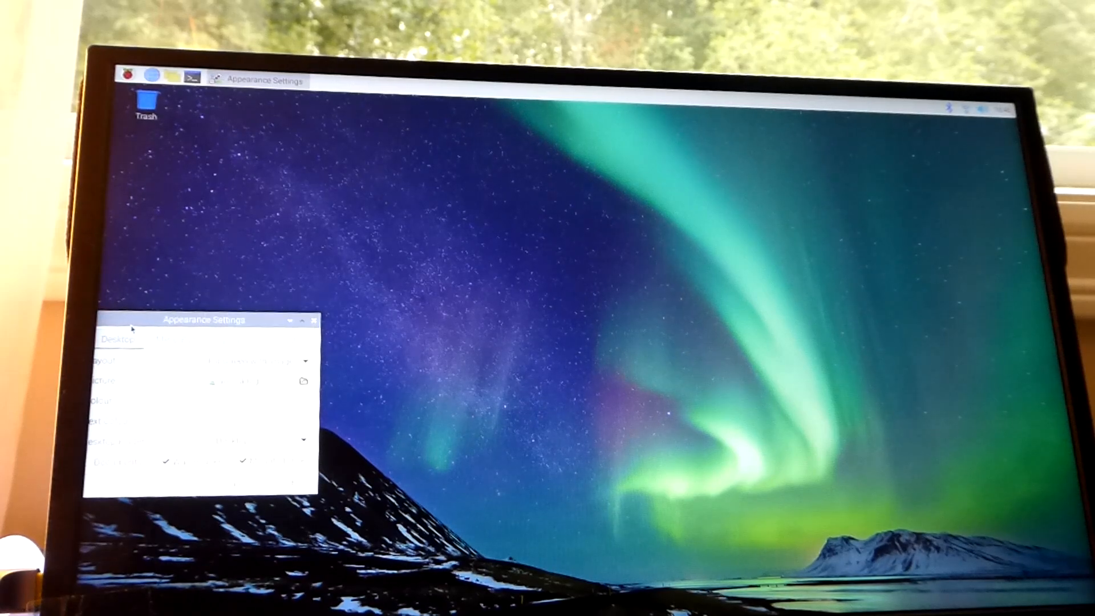
left_click(304, 382)
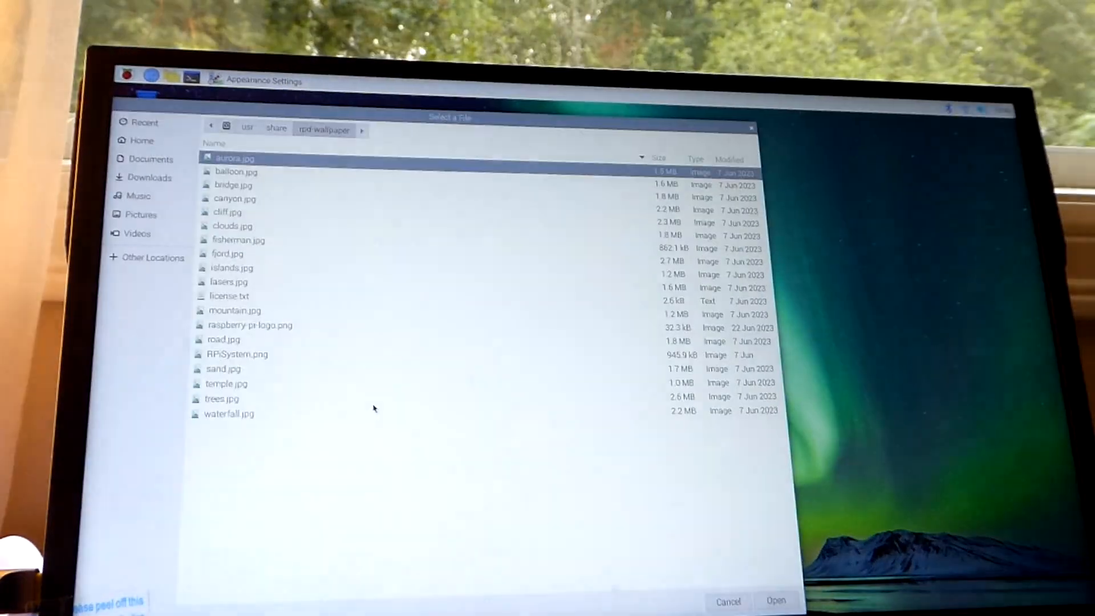
left_click(775, 601)
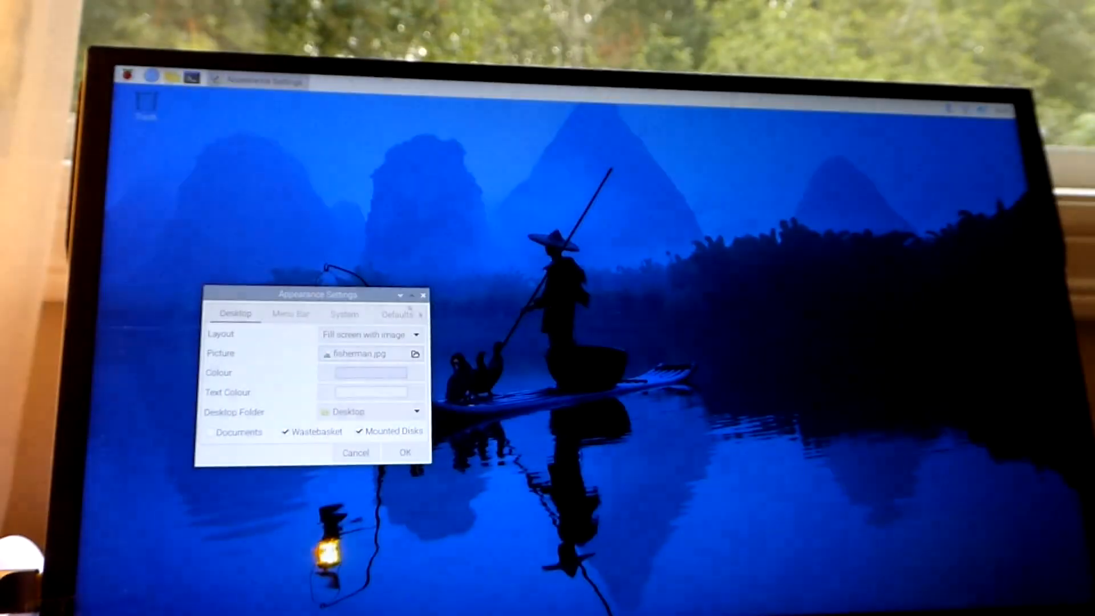
Step: Switch the wallpaper to lasers.jpg and move Appearance Settings to the top-left
left_click(414, 354)
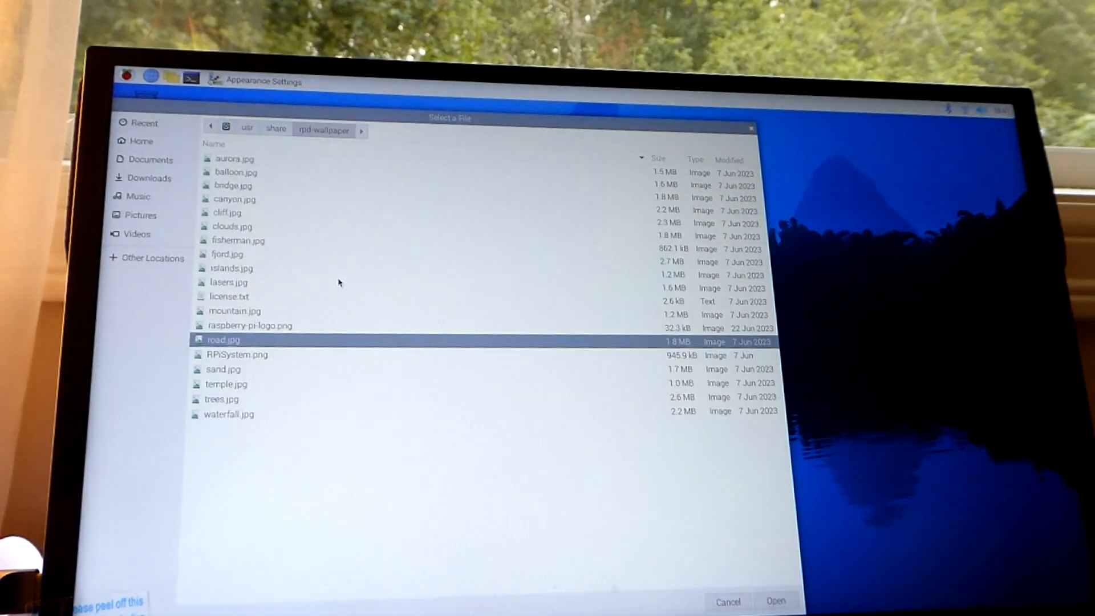
left_click(775, 601)
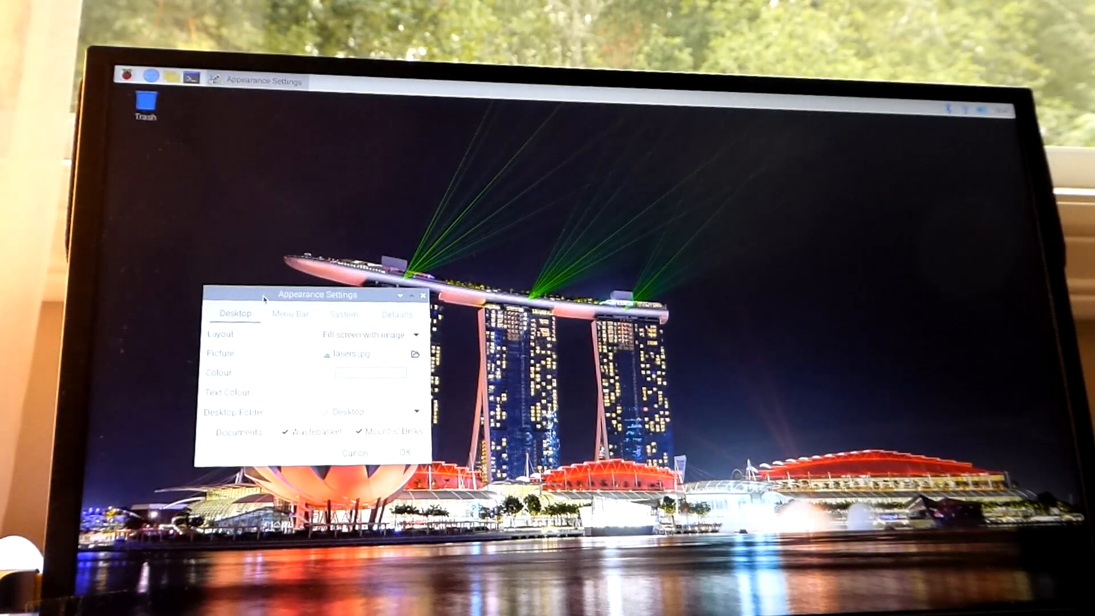
left_click_drag(318, 294, 211, 157)
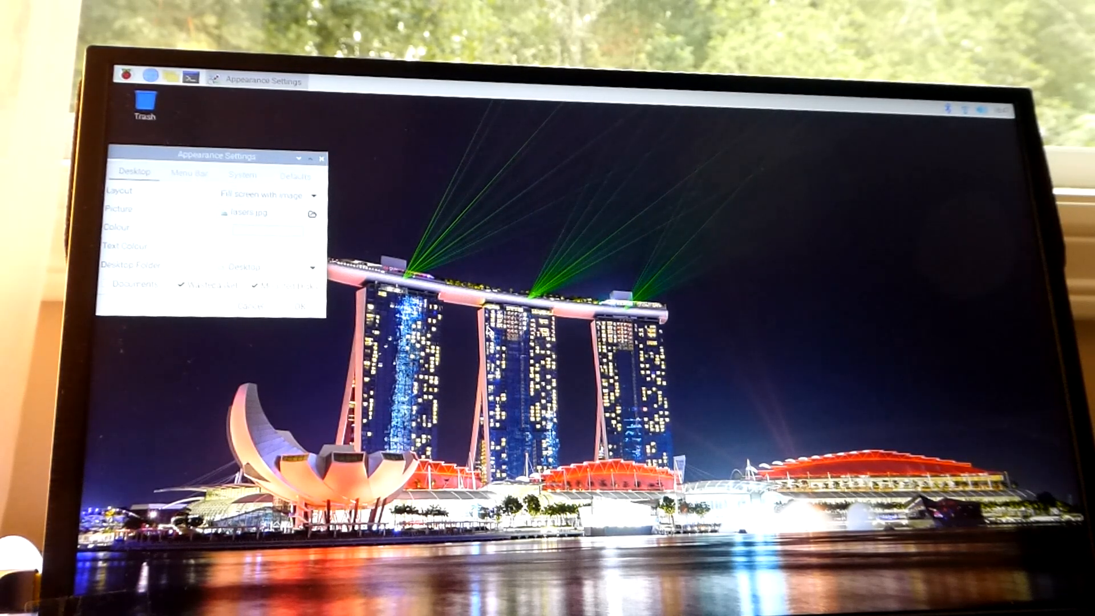
mouse_move(527, 257)
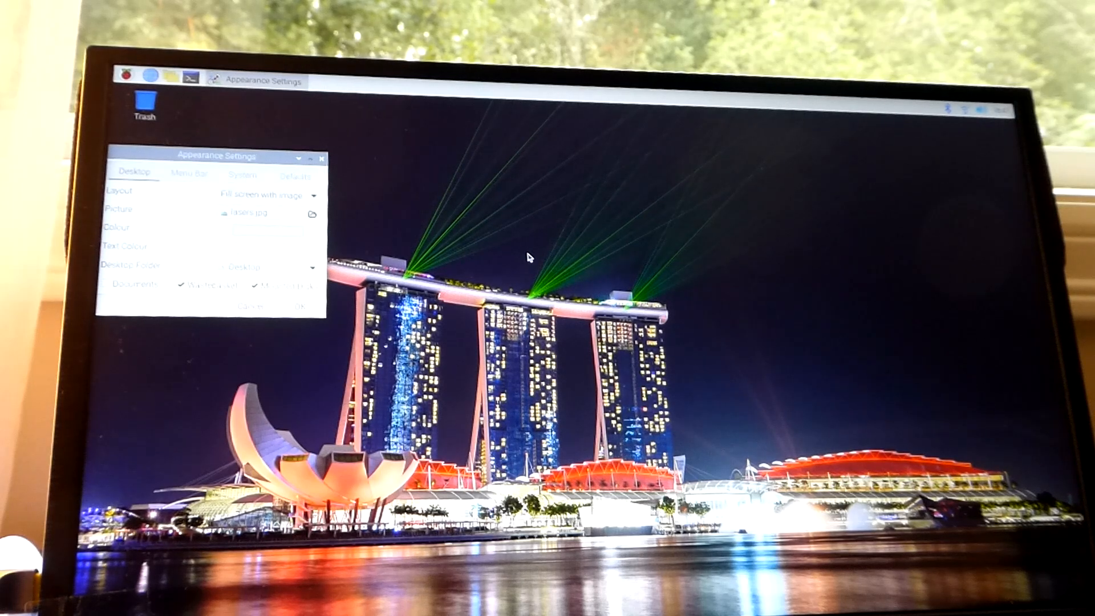